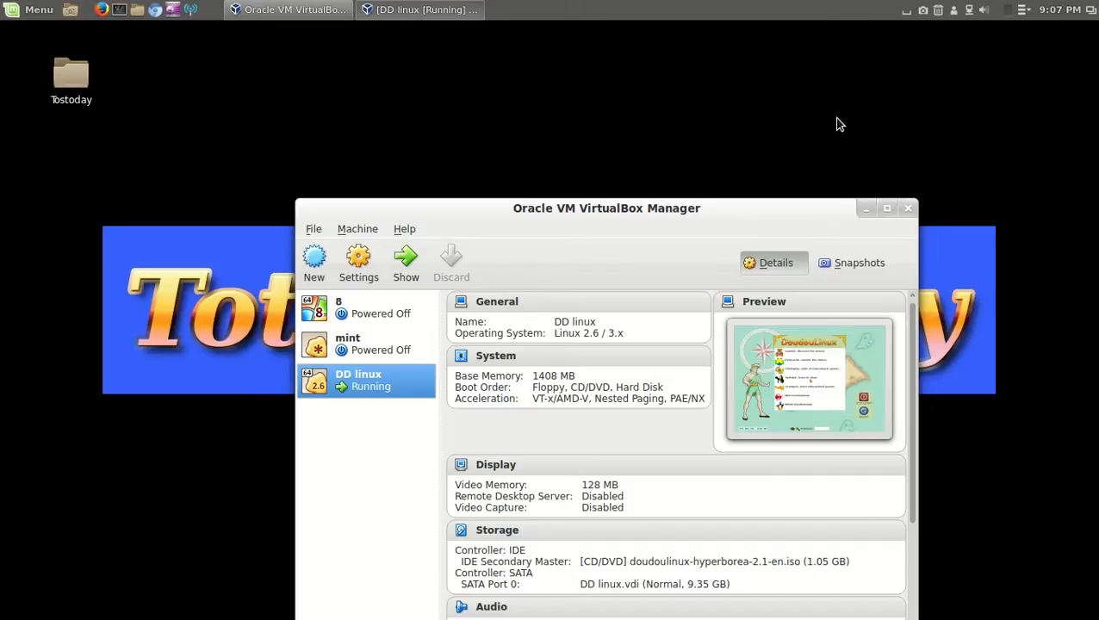
pyautogui.moveTo(642, 128)
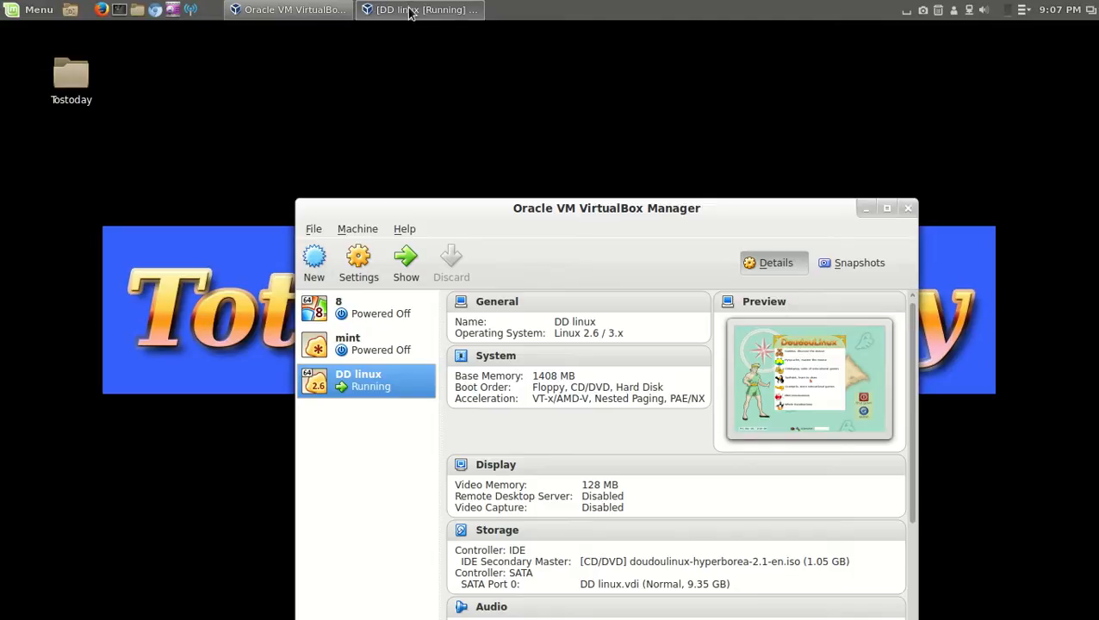
# - Raise the running DD linux VM window and click into the DoudouLinux login screen
pyautogui.click(419, 9)
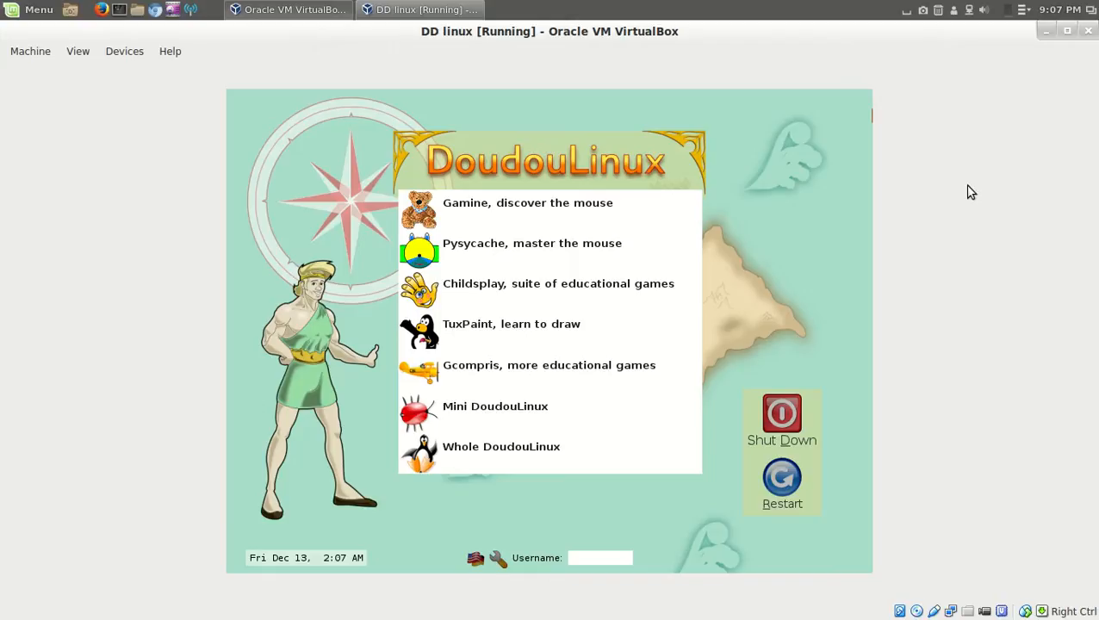
pyautogui.click(600, 557)
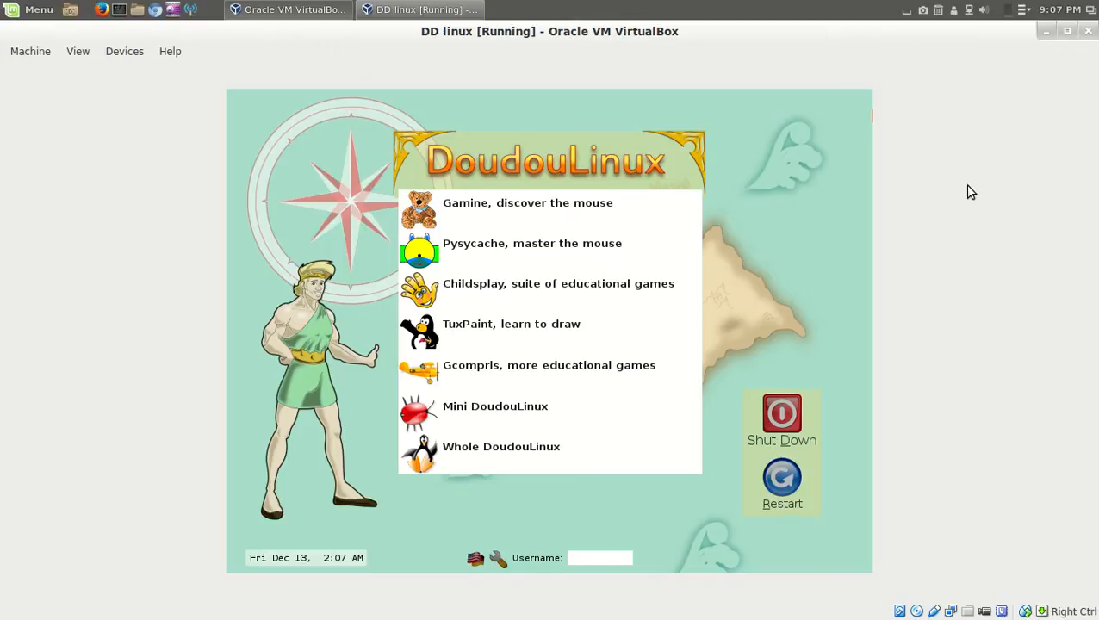
pyautogui.click(600, 558)
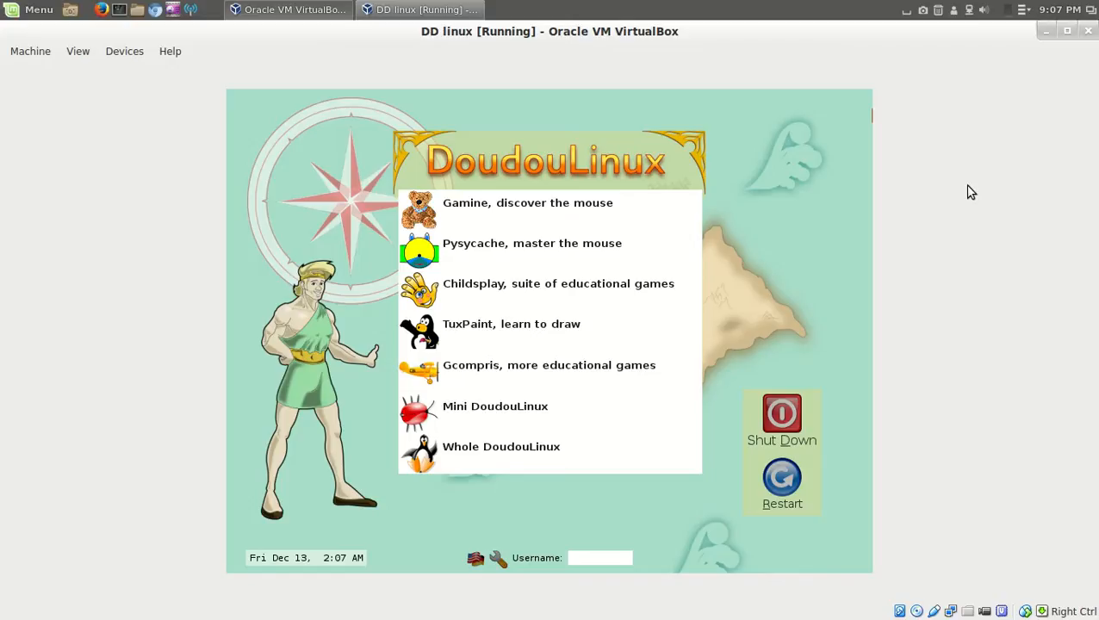
pyautogui.click(600, 557)
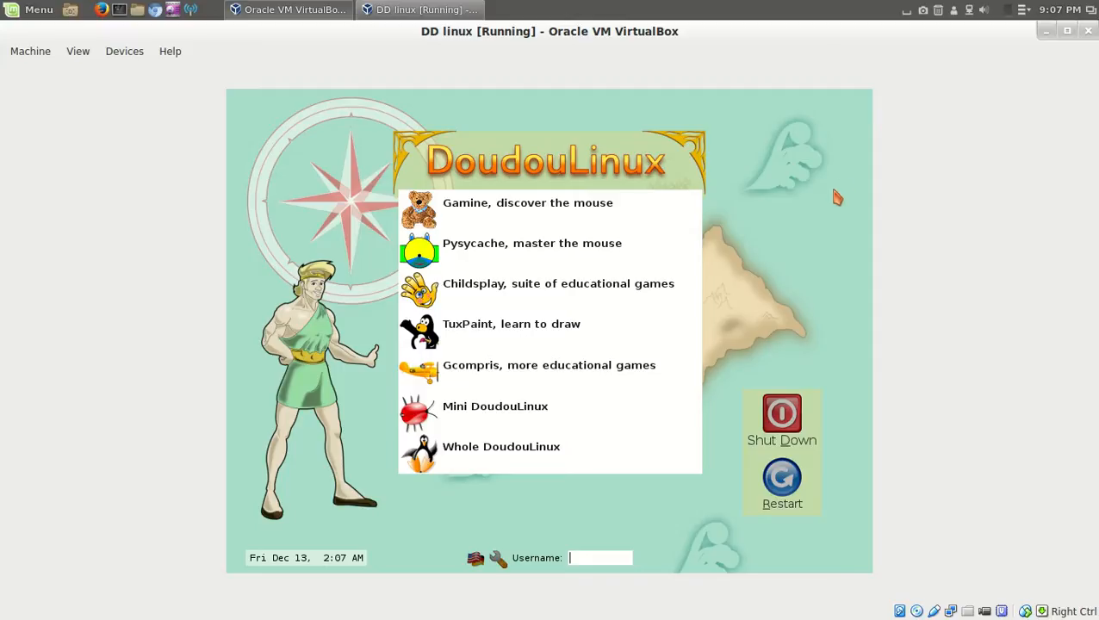
pyautogui.moveTo(523, 242)
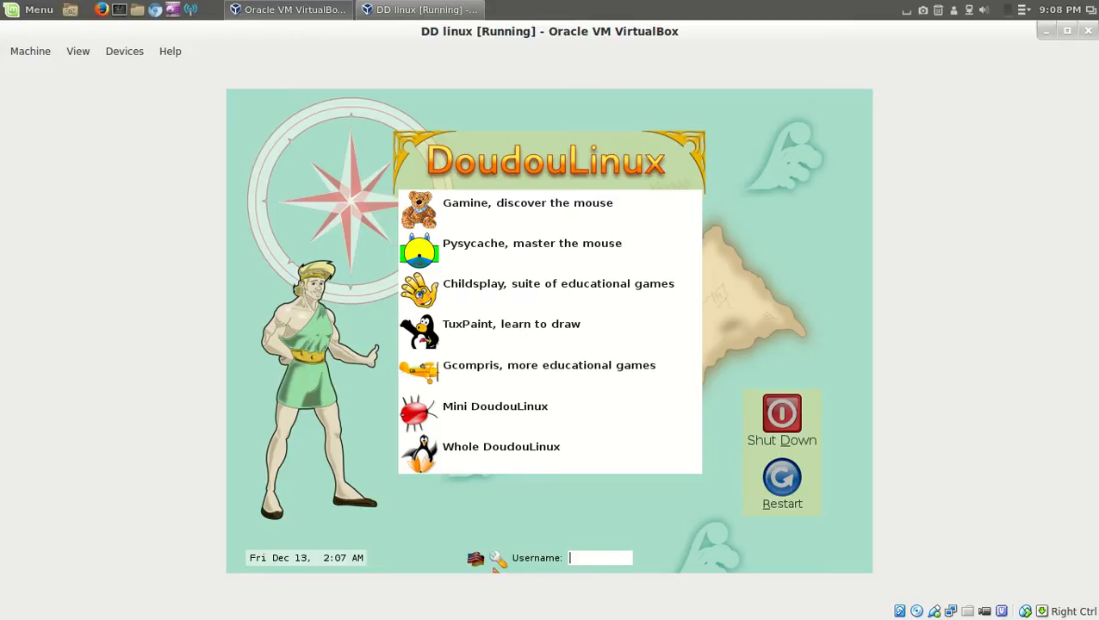
pyautogui.click(497, 557)
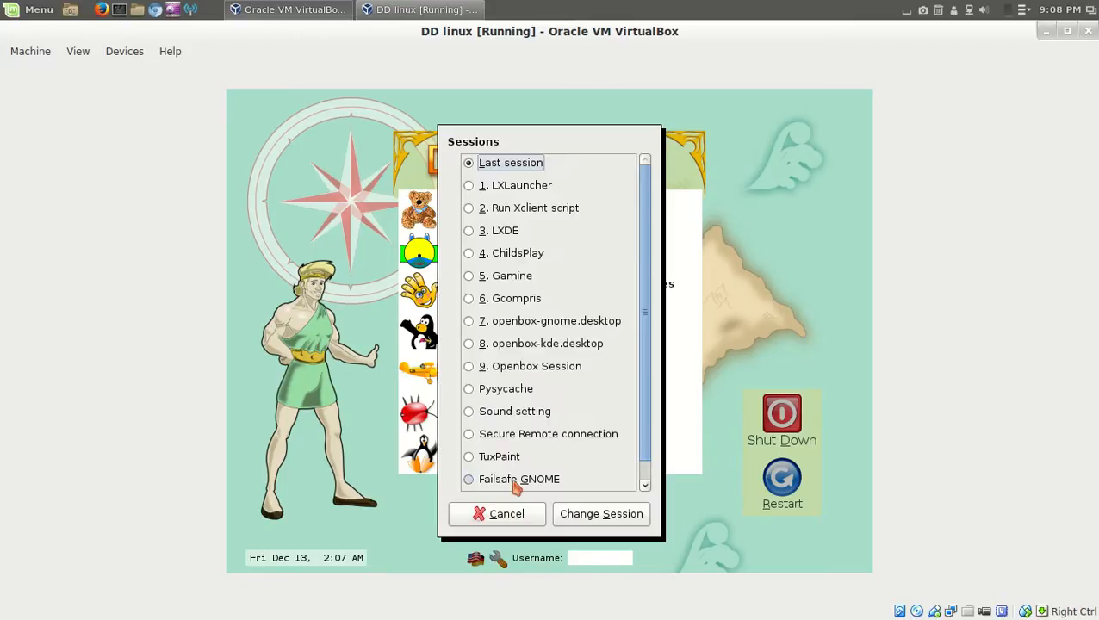
pyautogui.moveTo(513, 521)
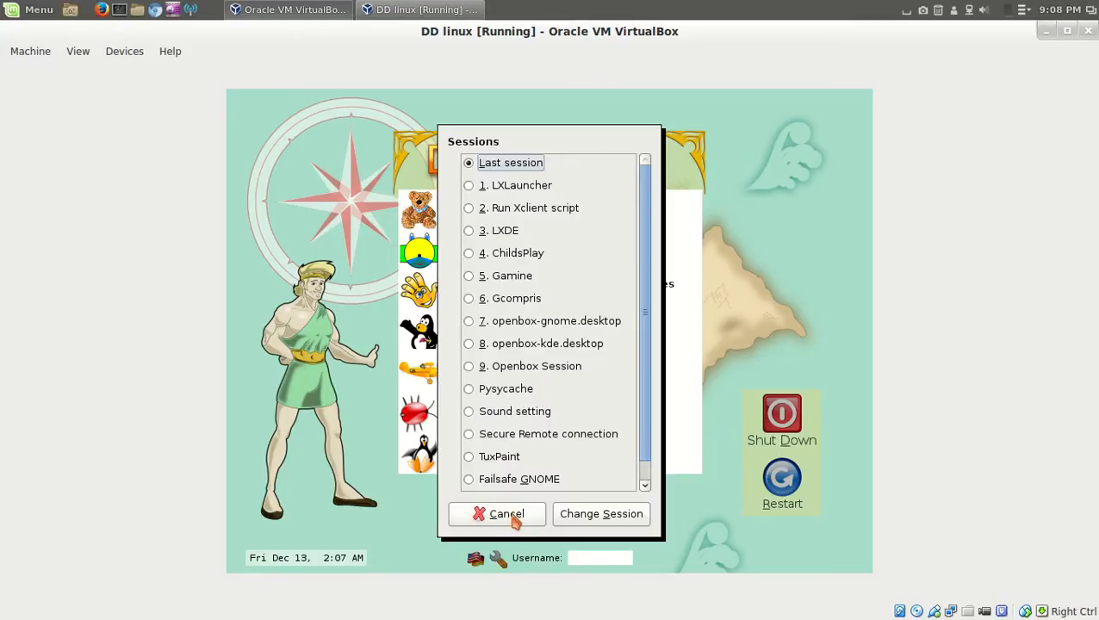
pyautogui.click(496, 514)
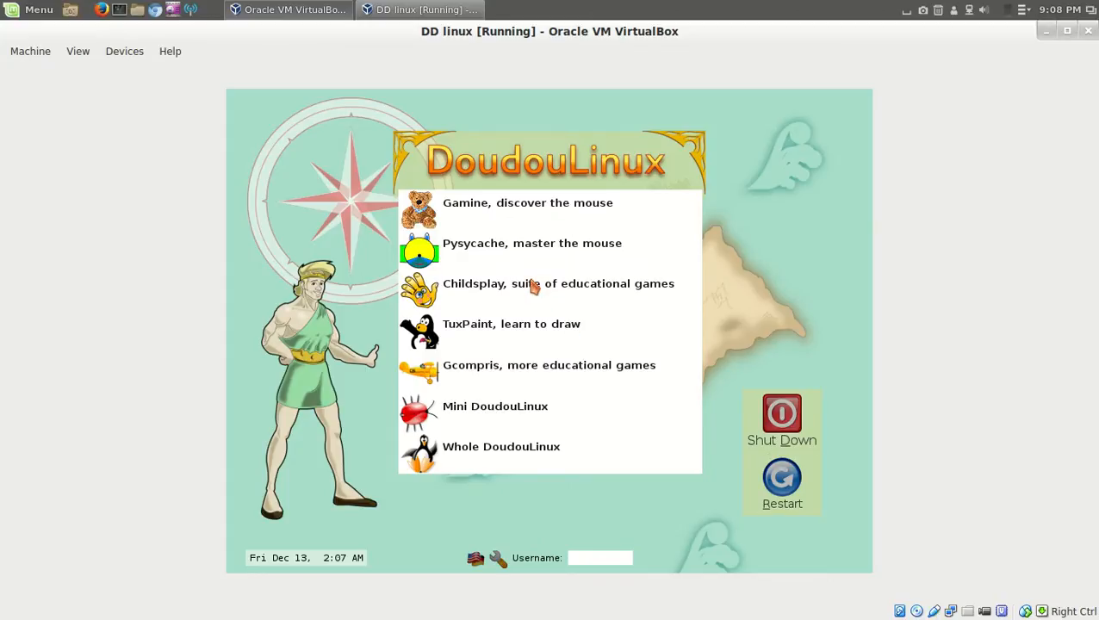
pyautogui.click(600, 557)
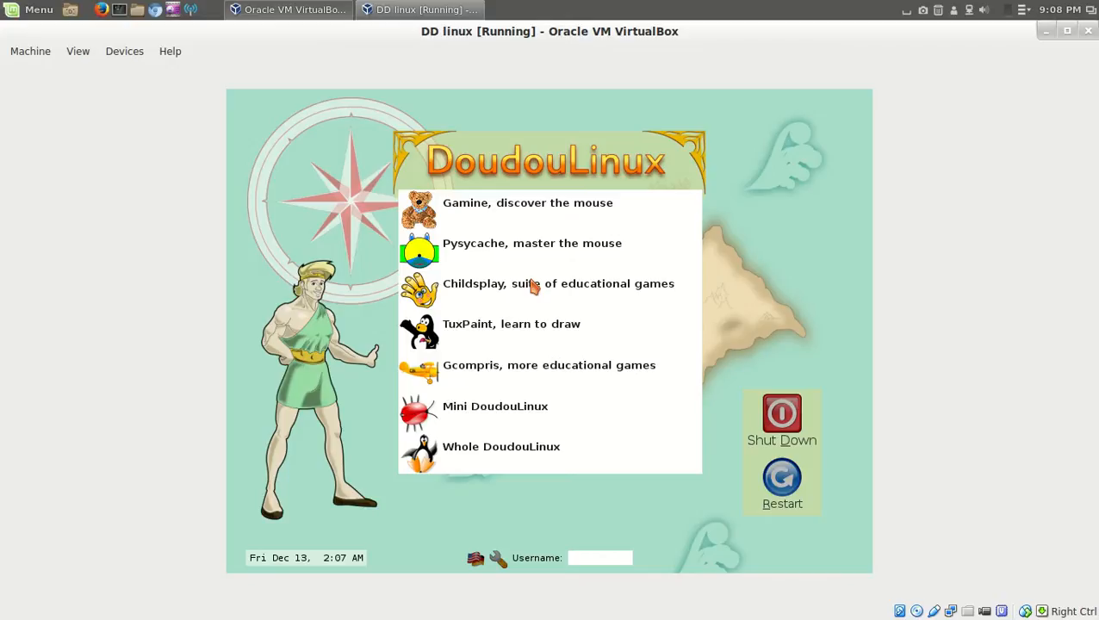
pyautogui.click(600, 557)
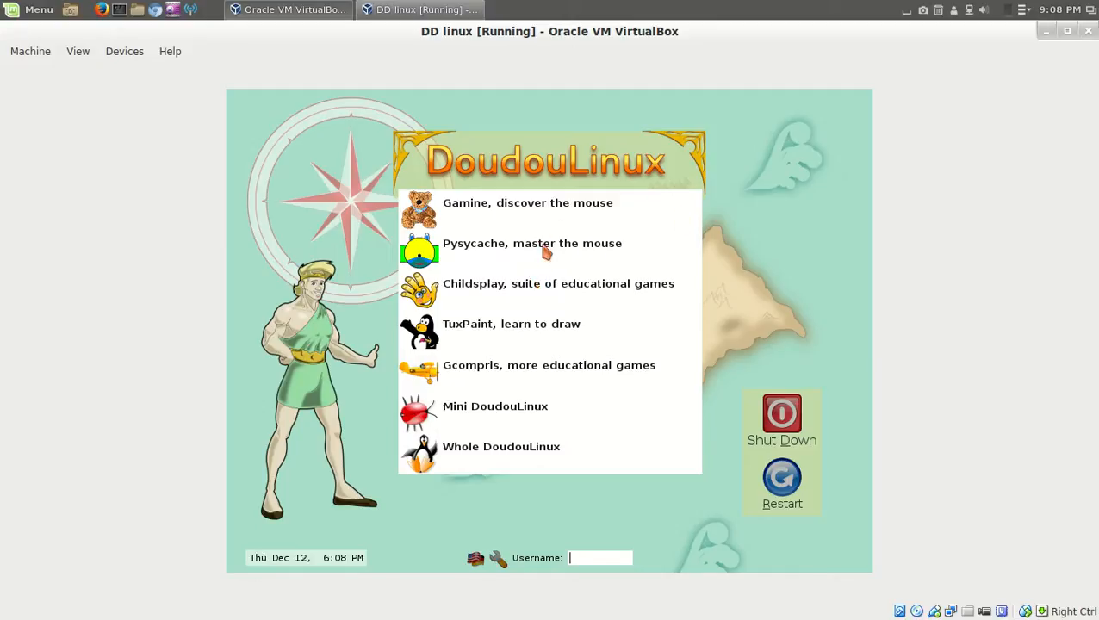
pyautogui.moveTo(542, 310)
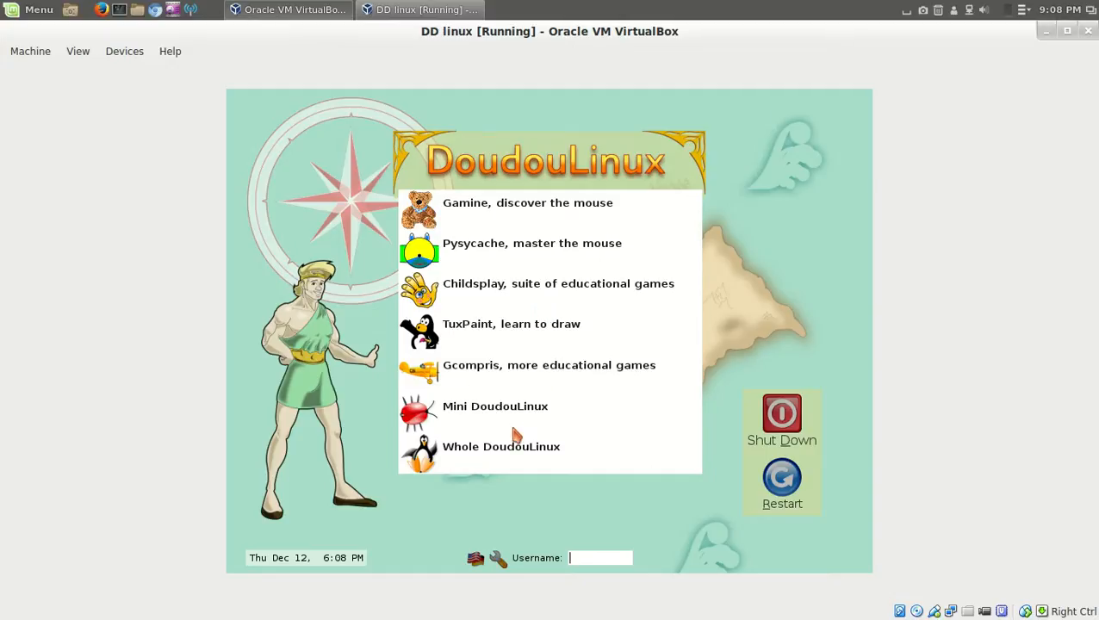
pyautogui.moveTo(512, 227)
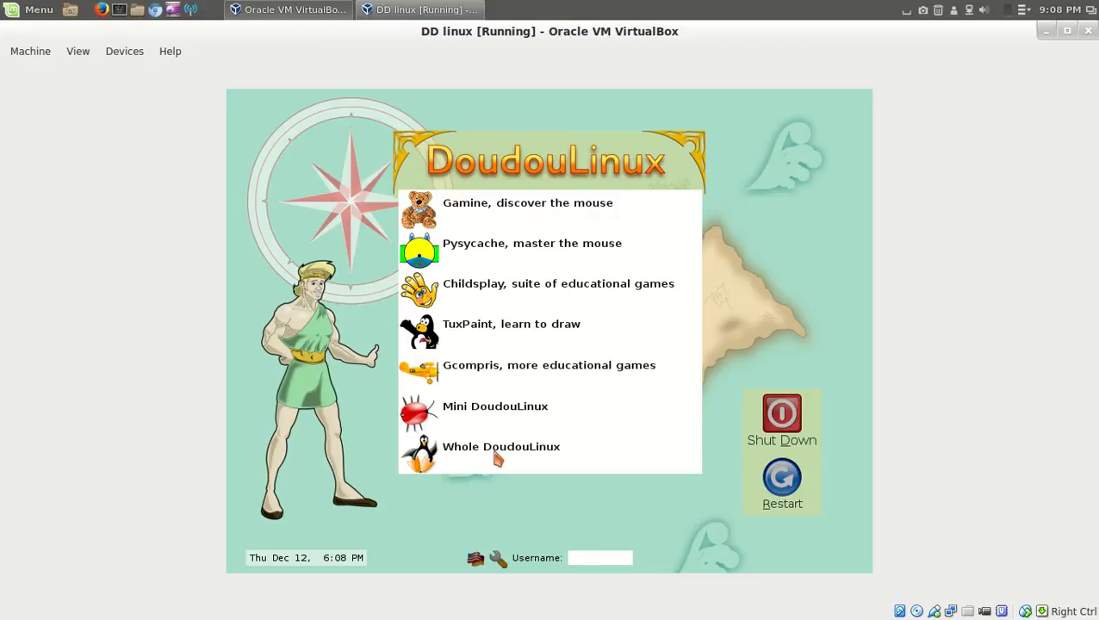
# - Start Whole DoudouLinux and switch the VM display to fullscreen
pyautogui.click(501, 446)
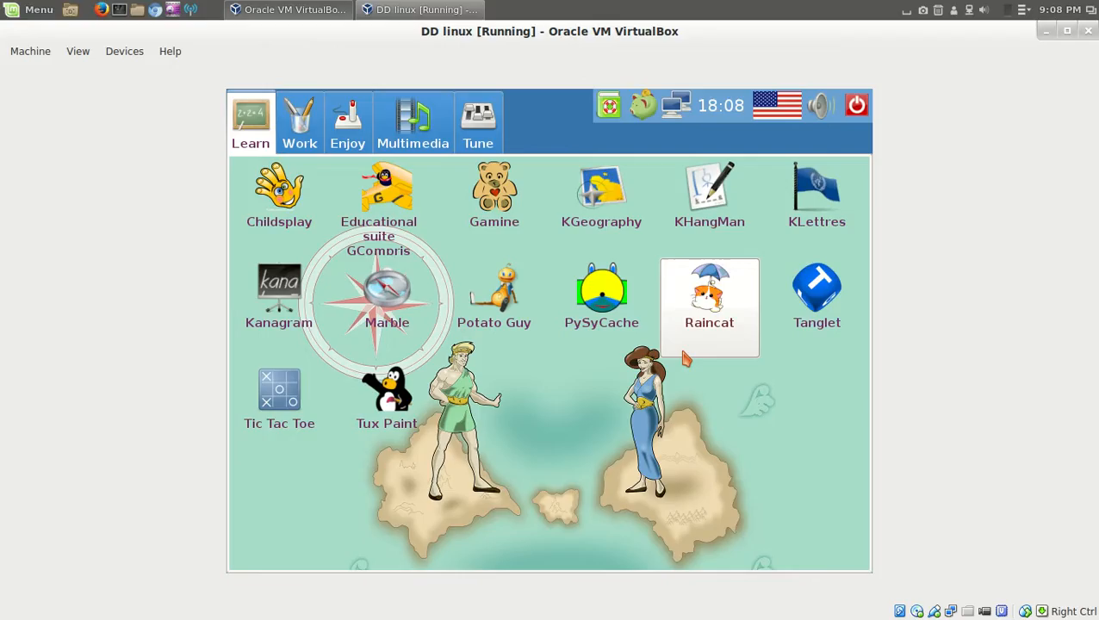
pyautogui.moveTo(931, 262)
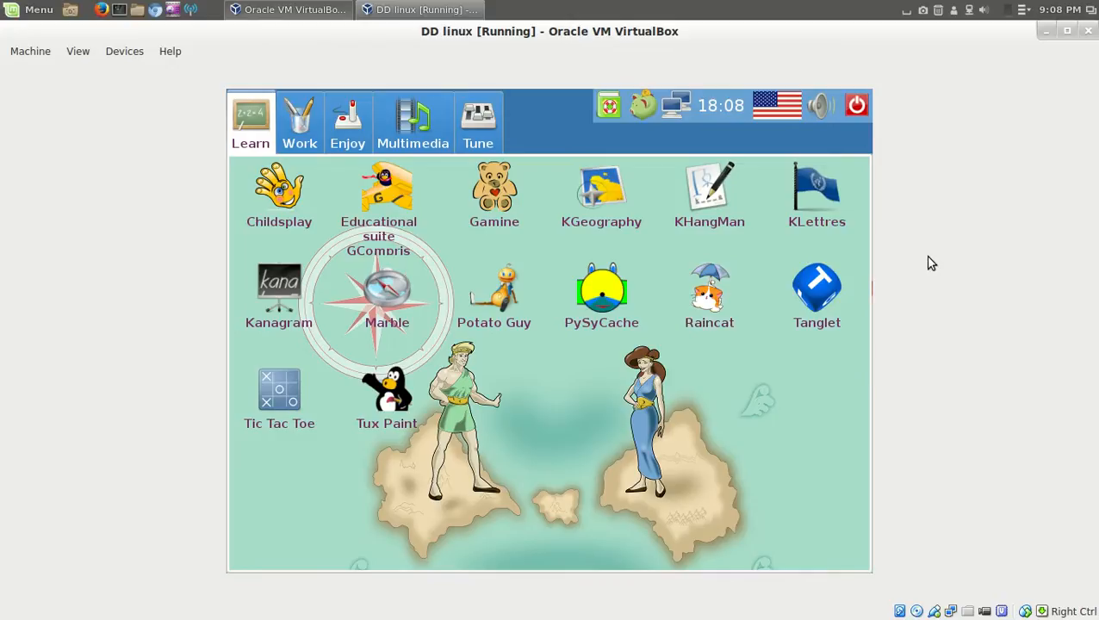
pyautogui.moveTo(953, 259)
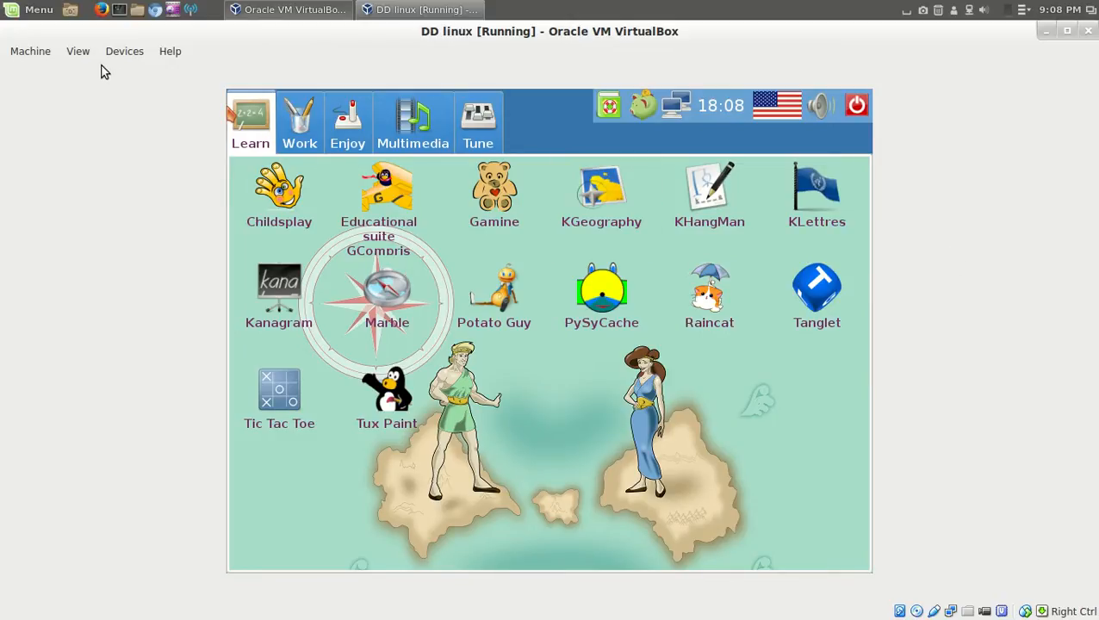
pyautogui.click(77, 51)
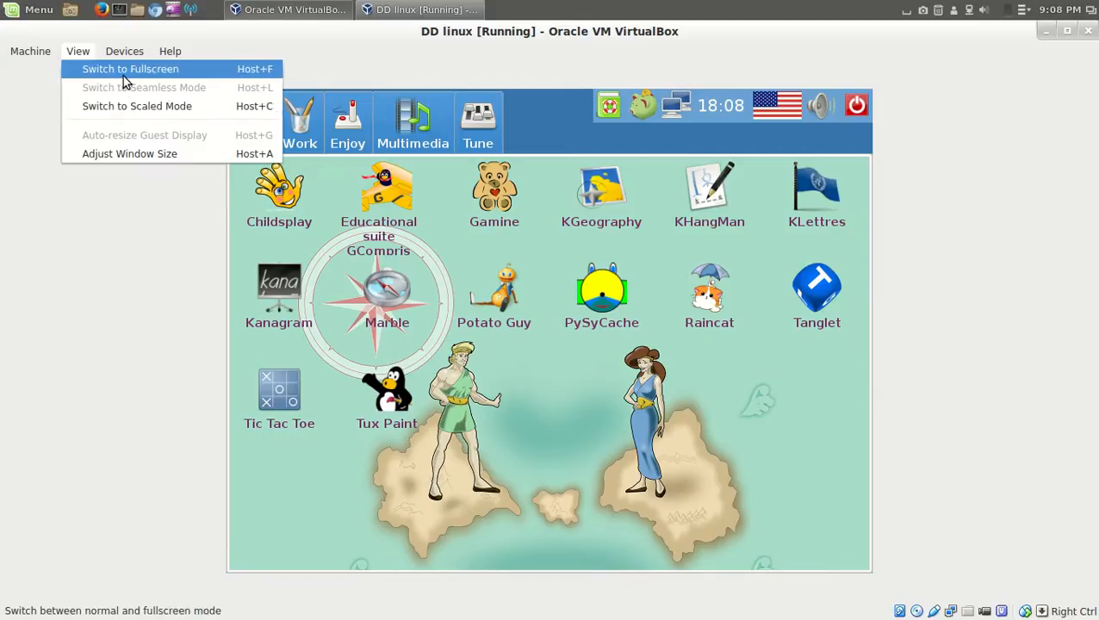
pyautogui.click(130, 68)
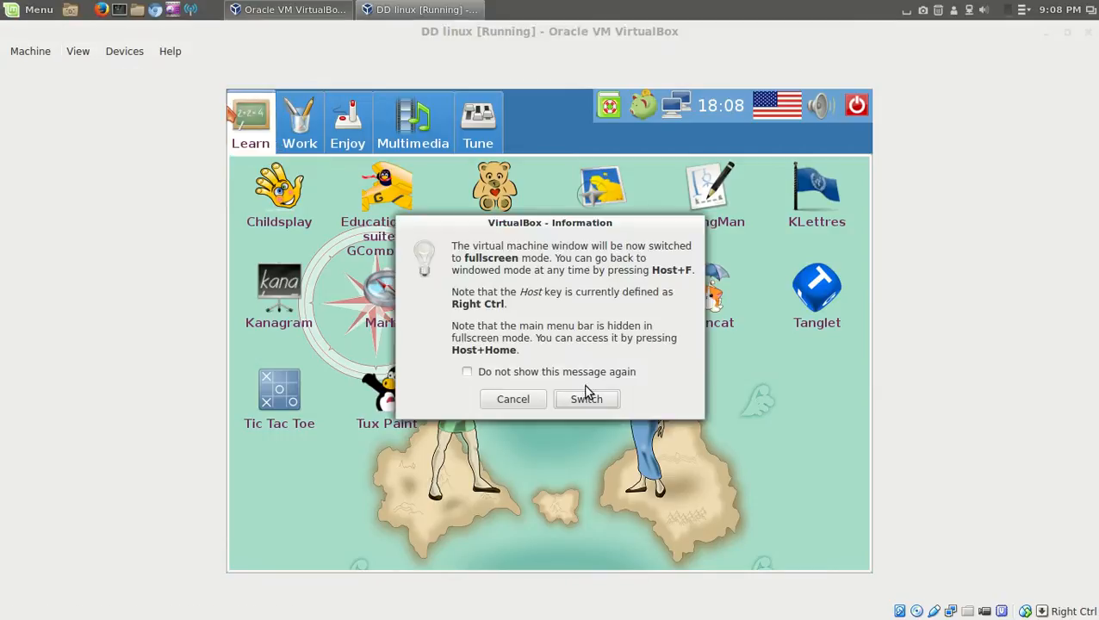
pyautogui.click(586, 398)
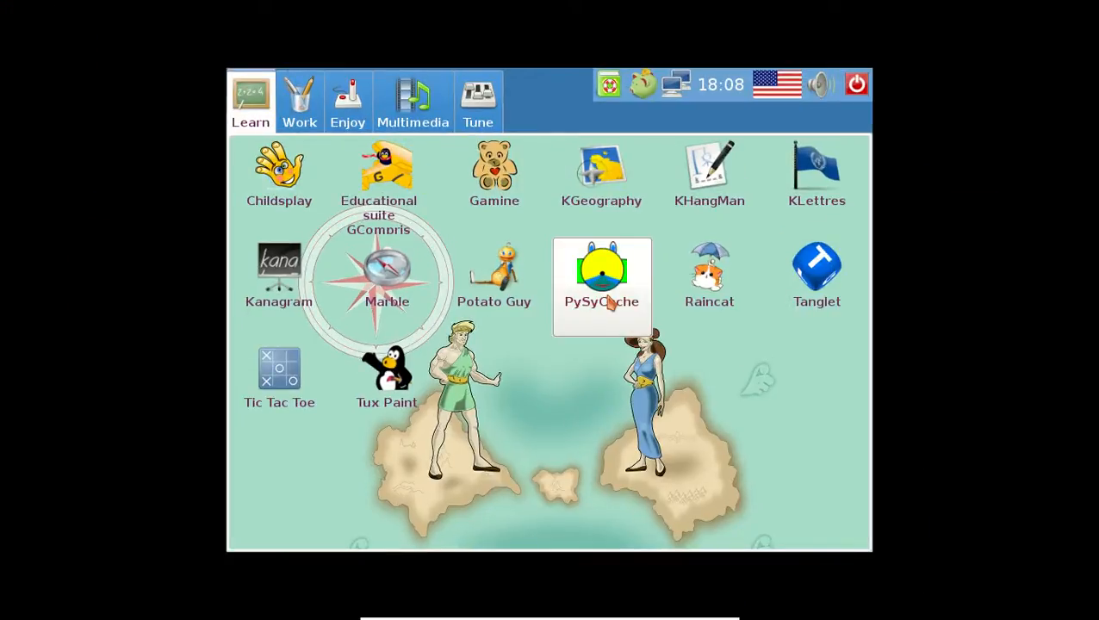
# - Leave fullscreen and switch the machine display to scaled mode
pyautogui.click(77, 51)
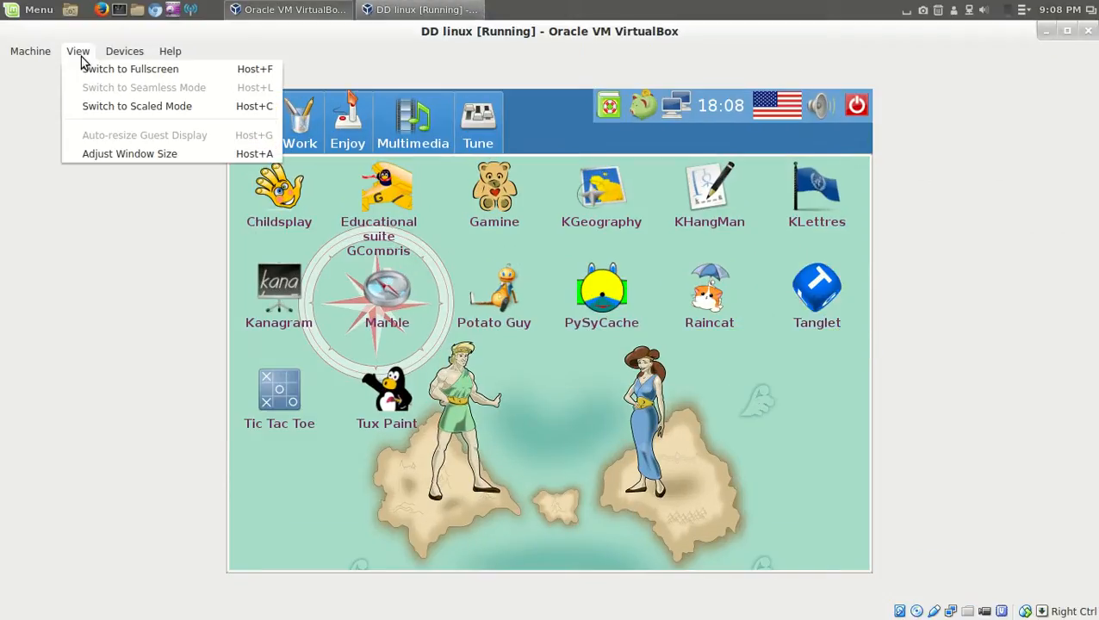
pyautogui.click(137, 106)
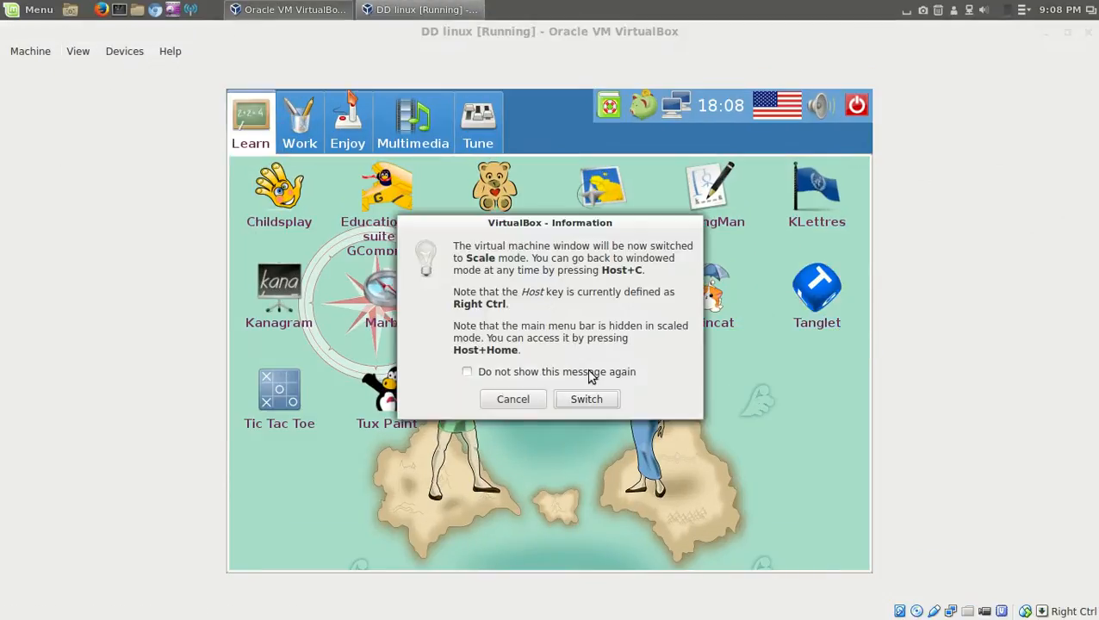
pyautogui.click(586, 398)
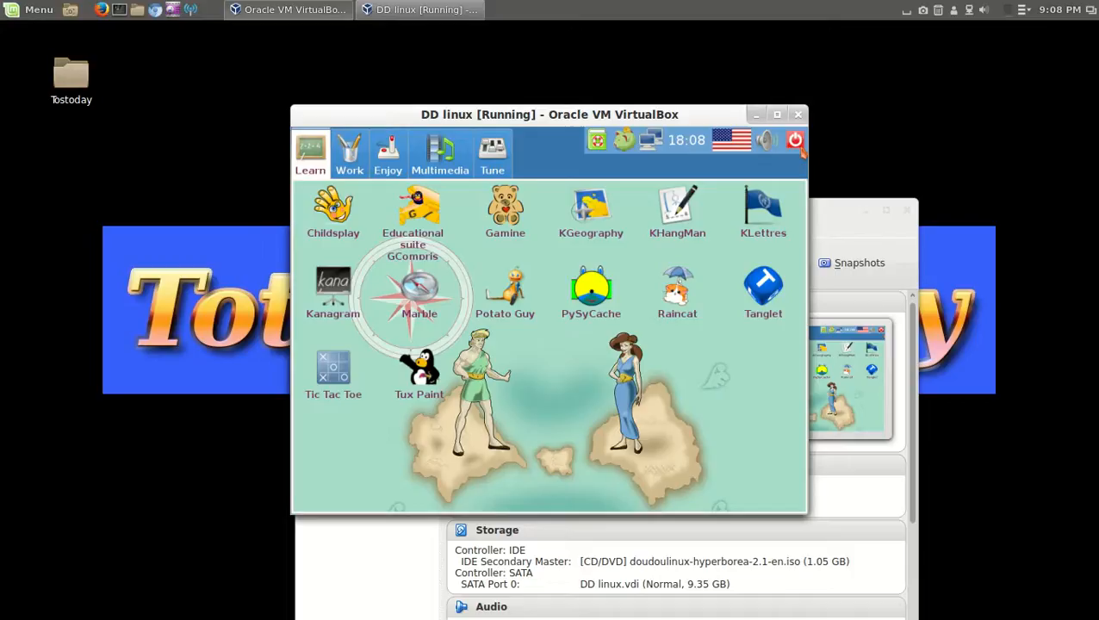
# - Maximize the DD linux VM window so the scaled desktop fills the screen
pyautogui.click(776, 114)
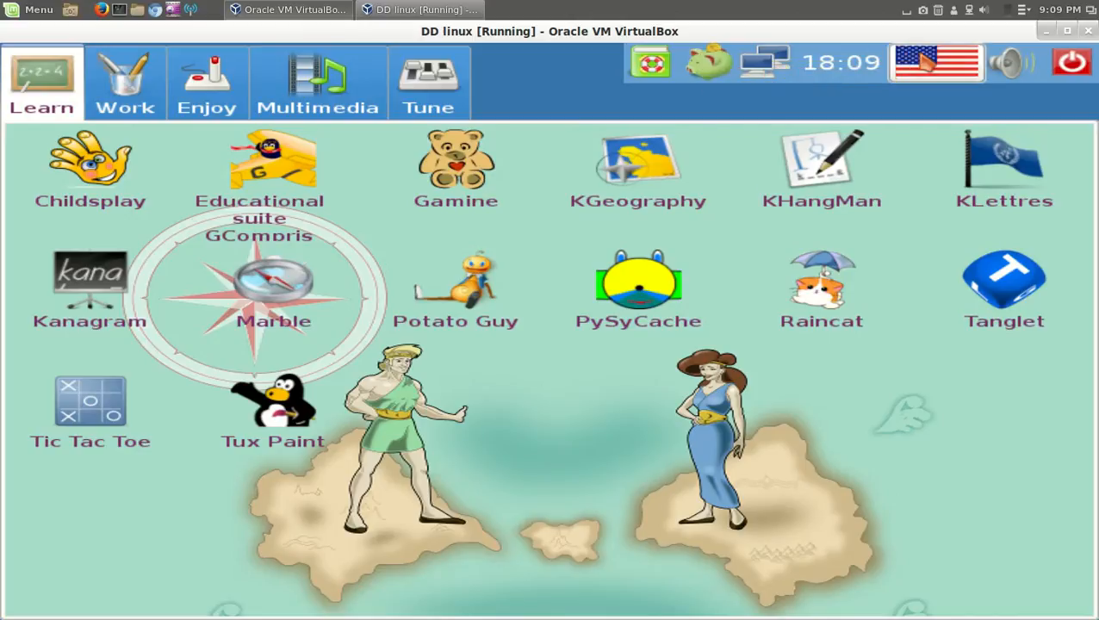
pyautogui.moveTo(935, 60)
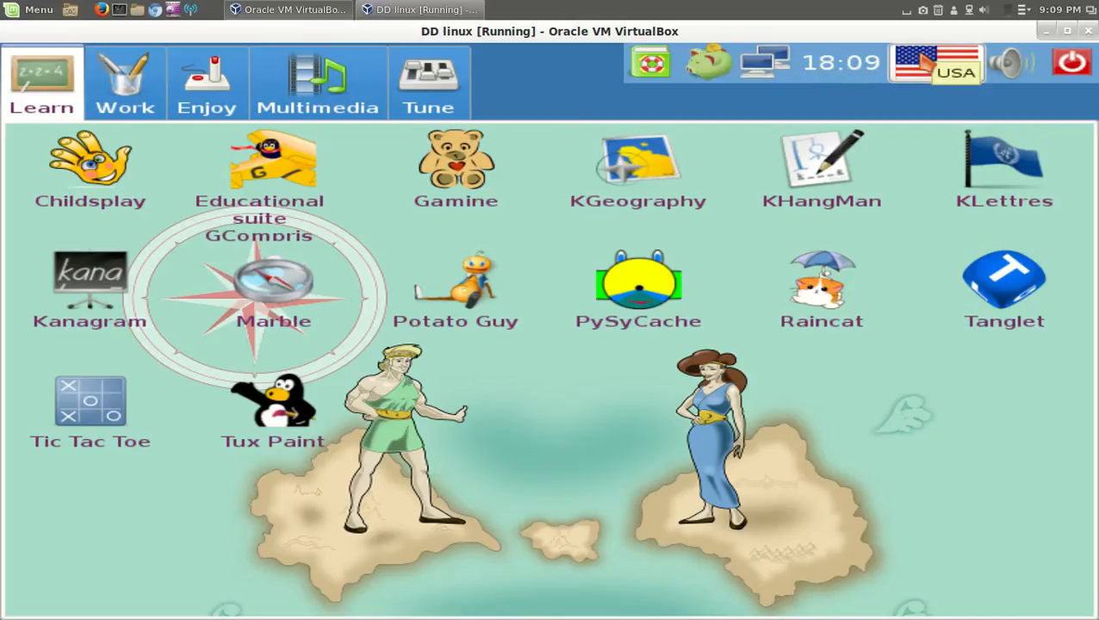
pyautogui.moveTo(1014, 62)
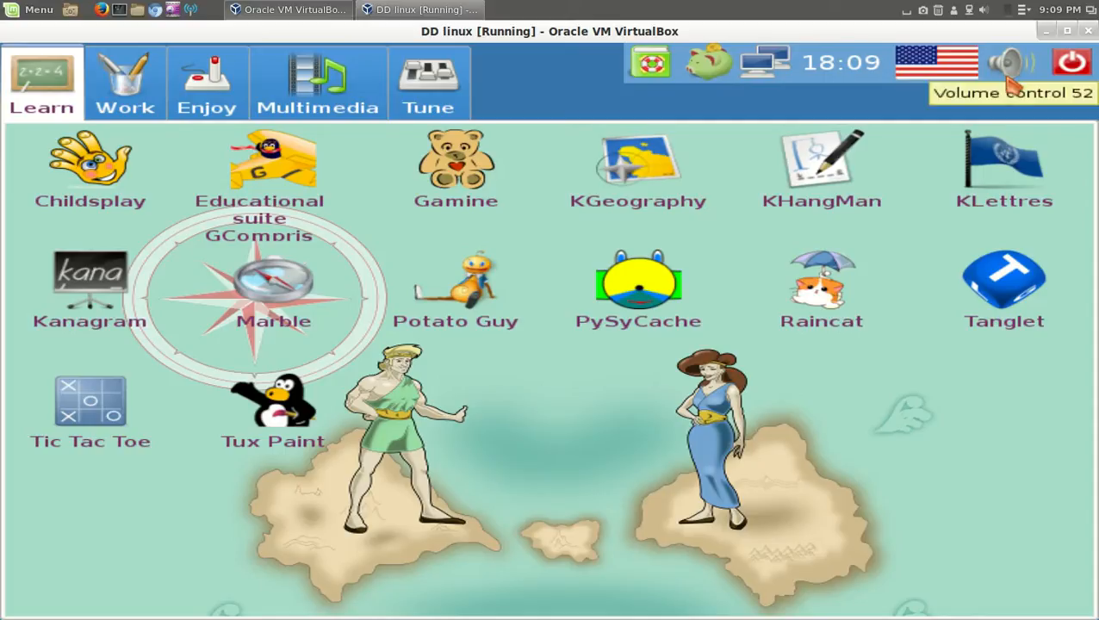
pyautogui.moveTo(991, 423)
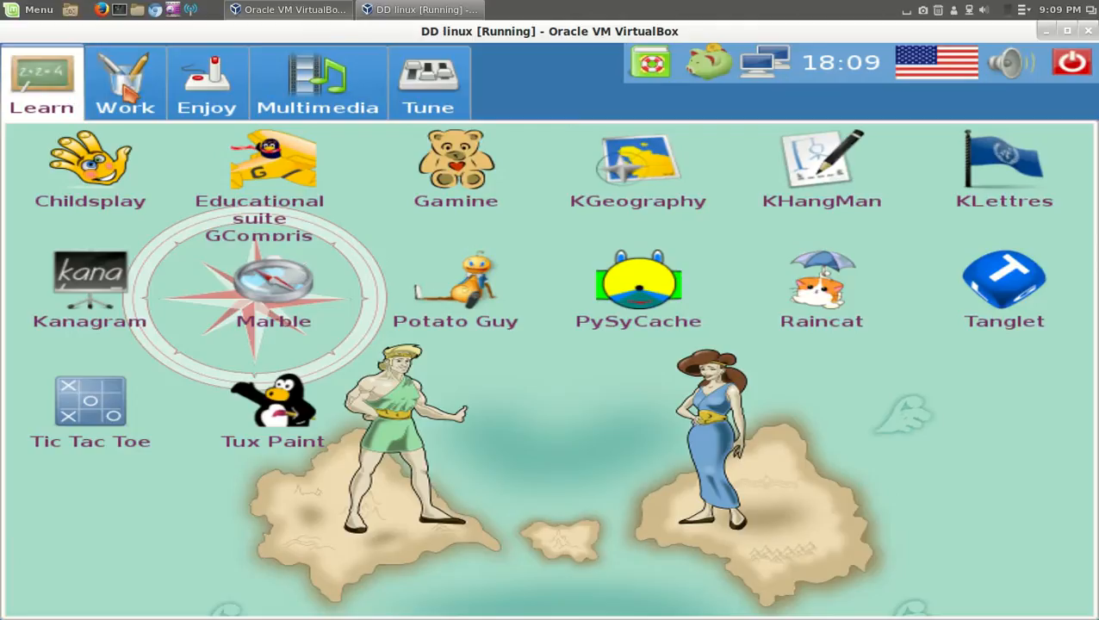
# - Browse the Work, Enjoy, Multimedia and Tune categories, ending on Learn
pyautogui.click(125, 82)
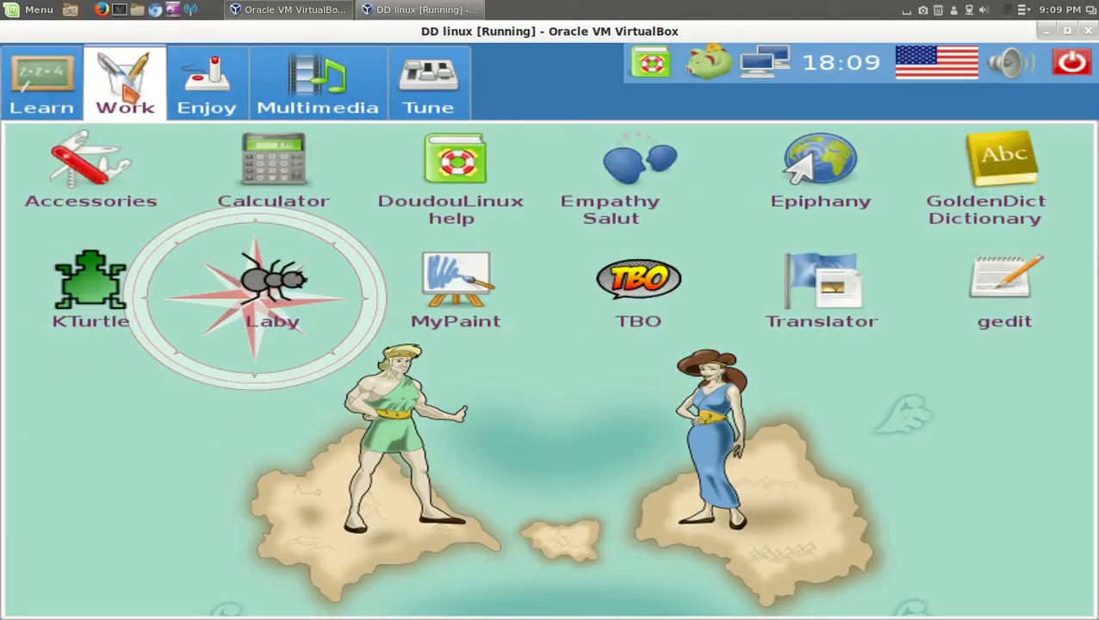
pyautogui.click(206, 82)
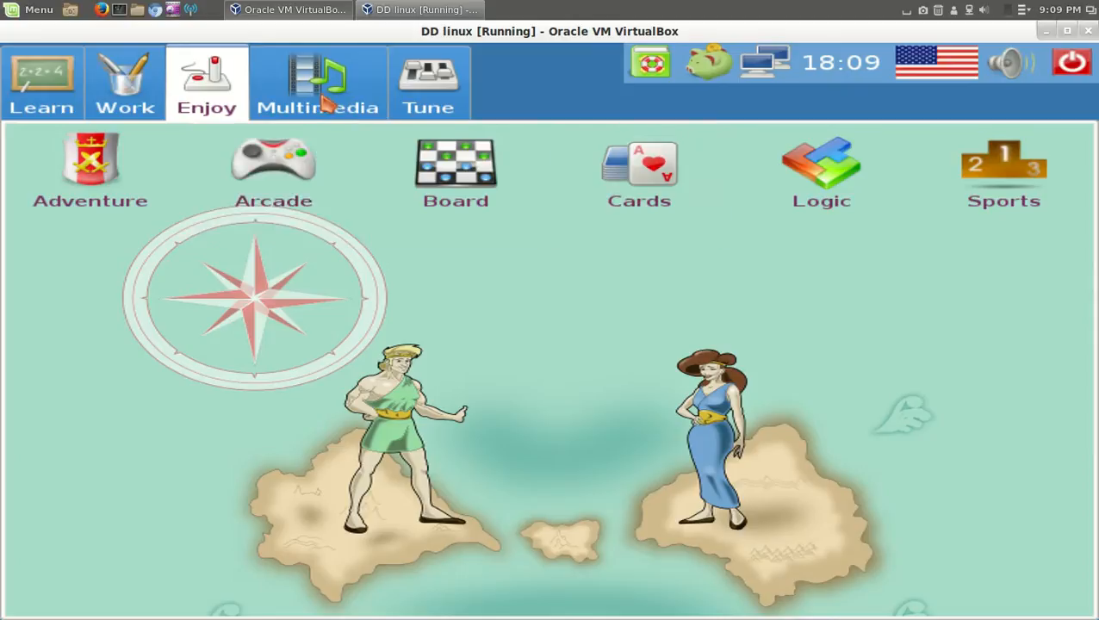
pyautogui.click(317, 82)
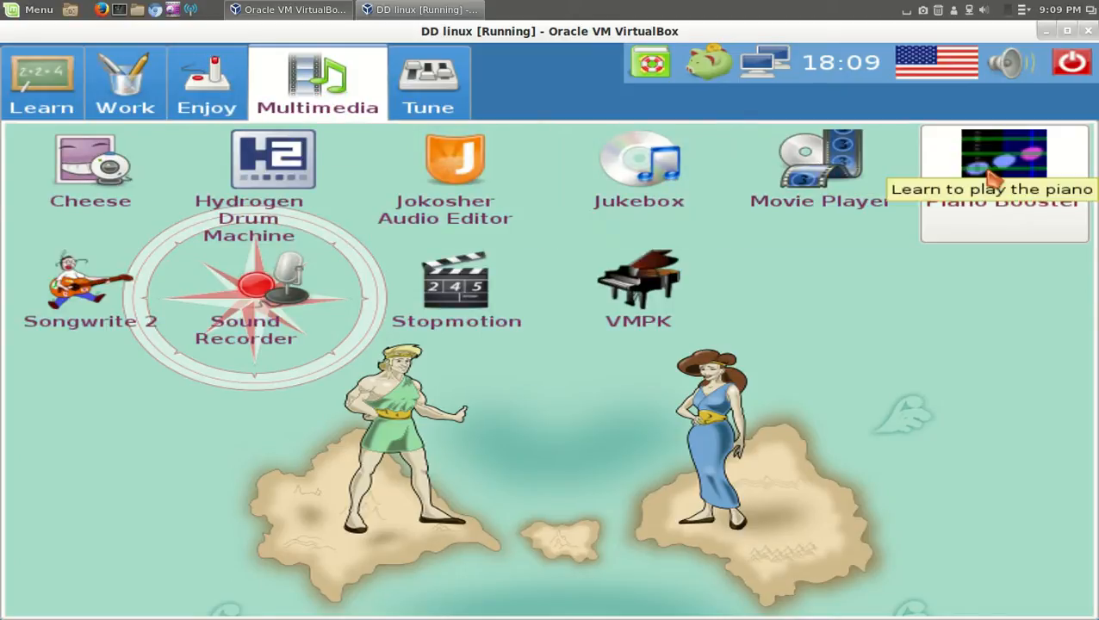
pyautogui.moveTo(90, 159)
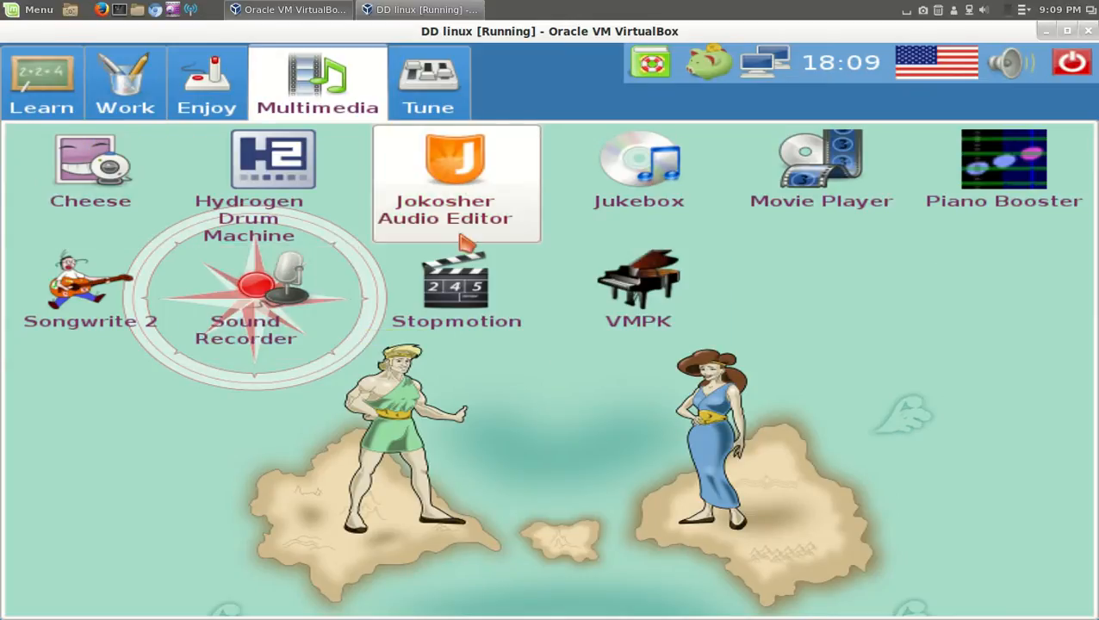
pyautogui.click(428, 82)
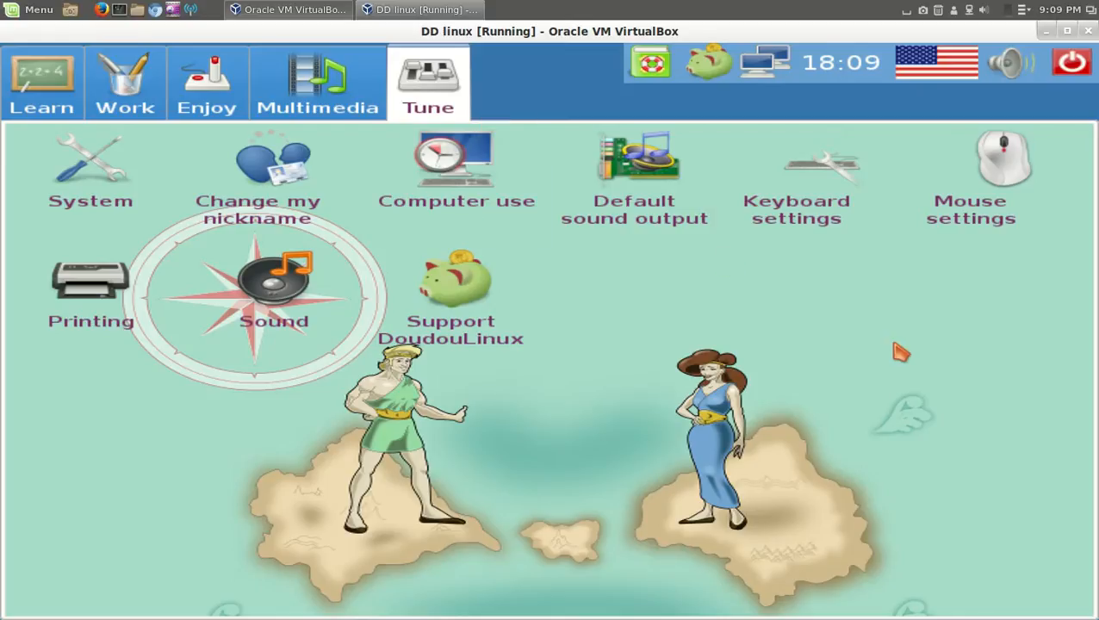
pyautogui.click(42, 82)
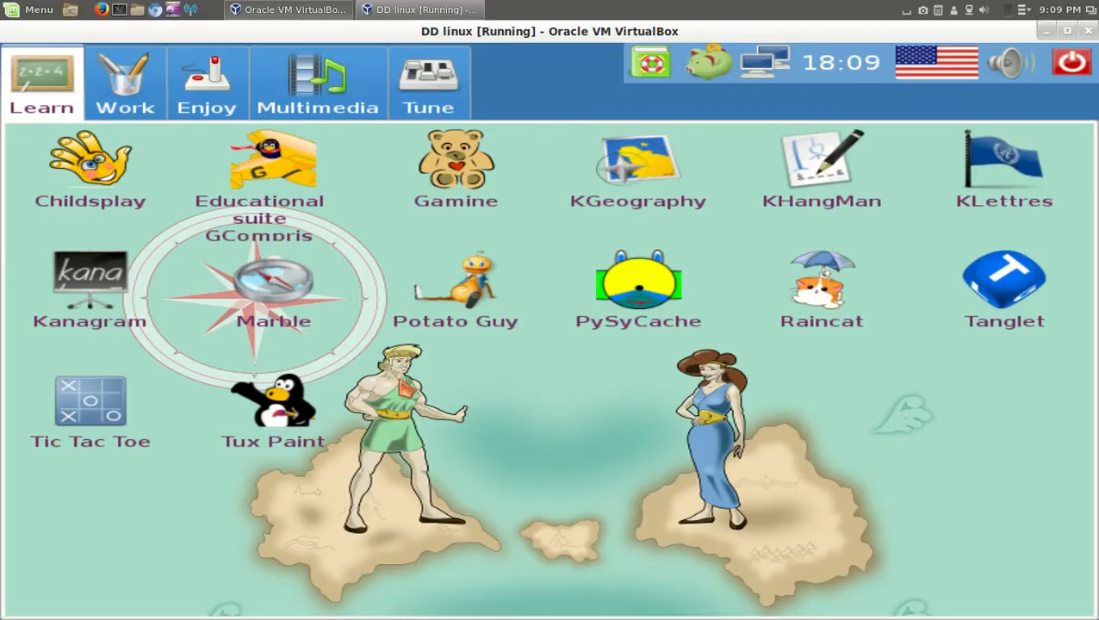
# - Launch Childsplay, open the Packid maze showing PLANE, then leave the game
pyautogui.click(90, 164)
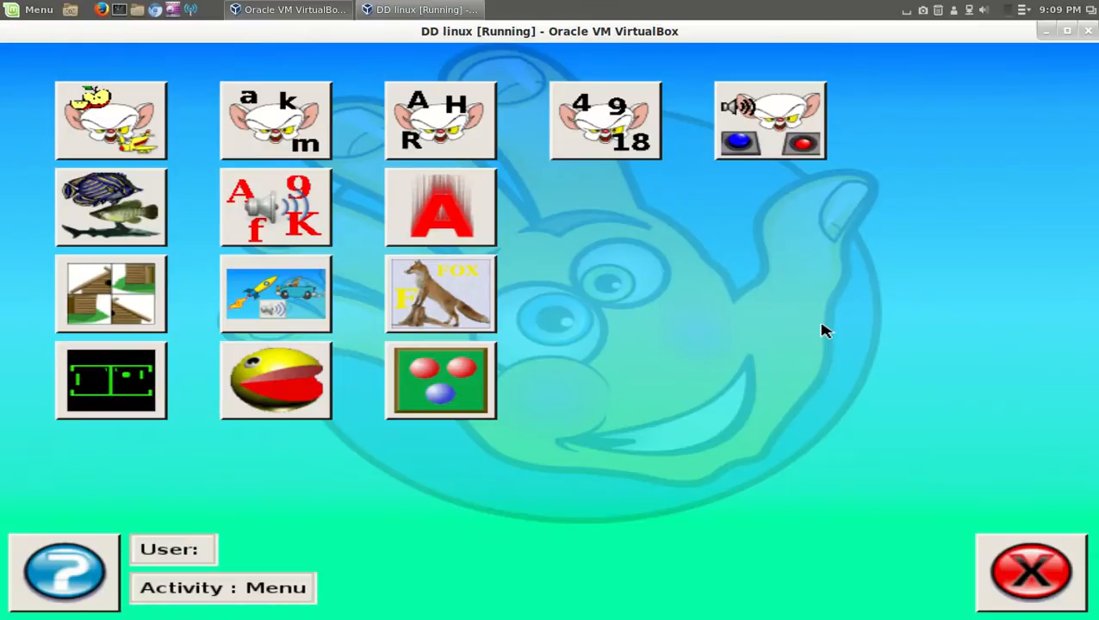
pyautogui.moveTo(369, 487)
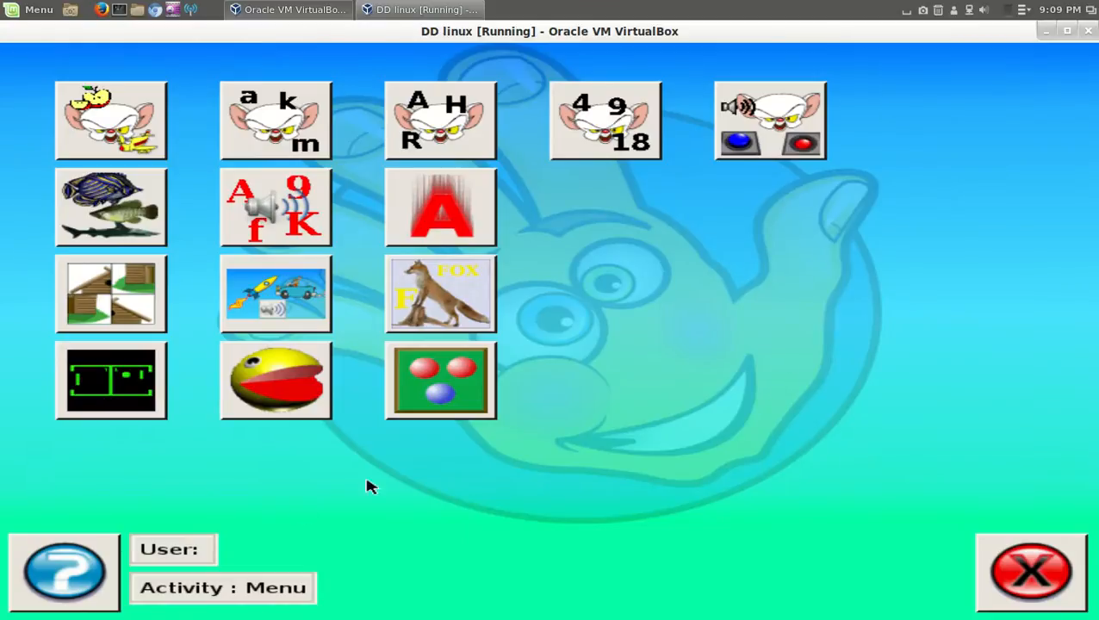
pyautogui.moveTo(289, 380)
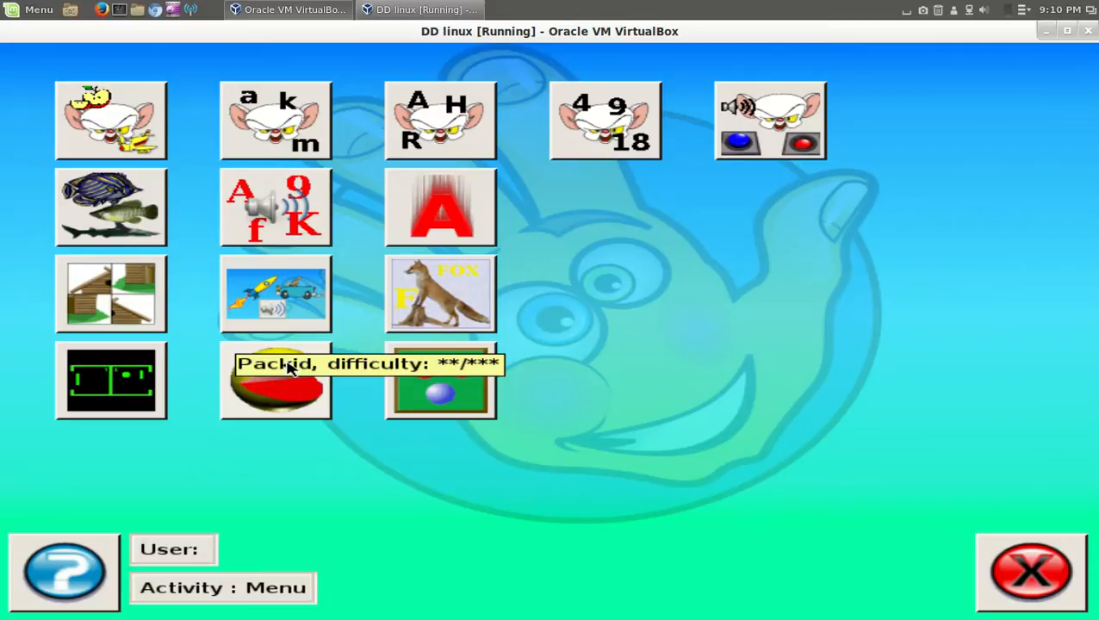
pyautogui.click(275, 392)
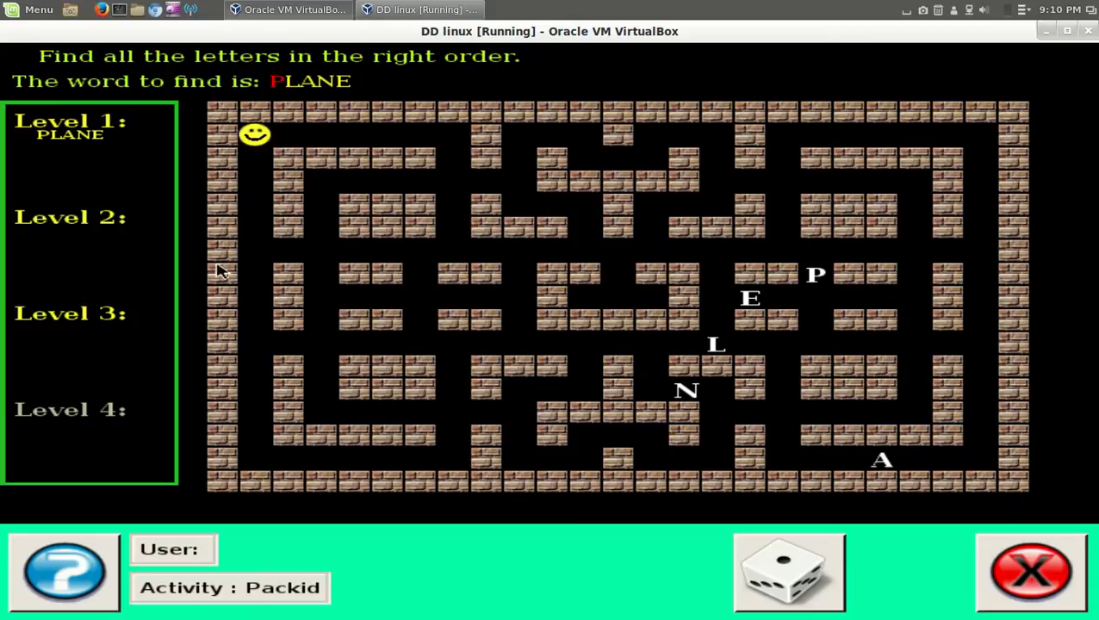
pyautogui.moveTo(336, 205)
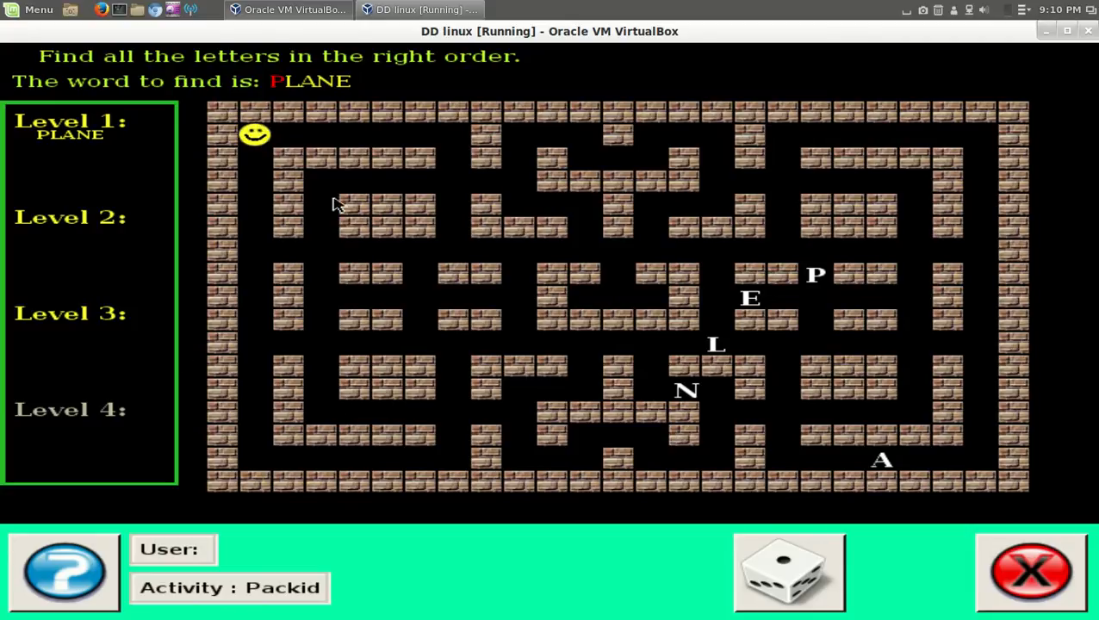
pyautogui.moveTo(827, 335)
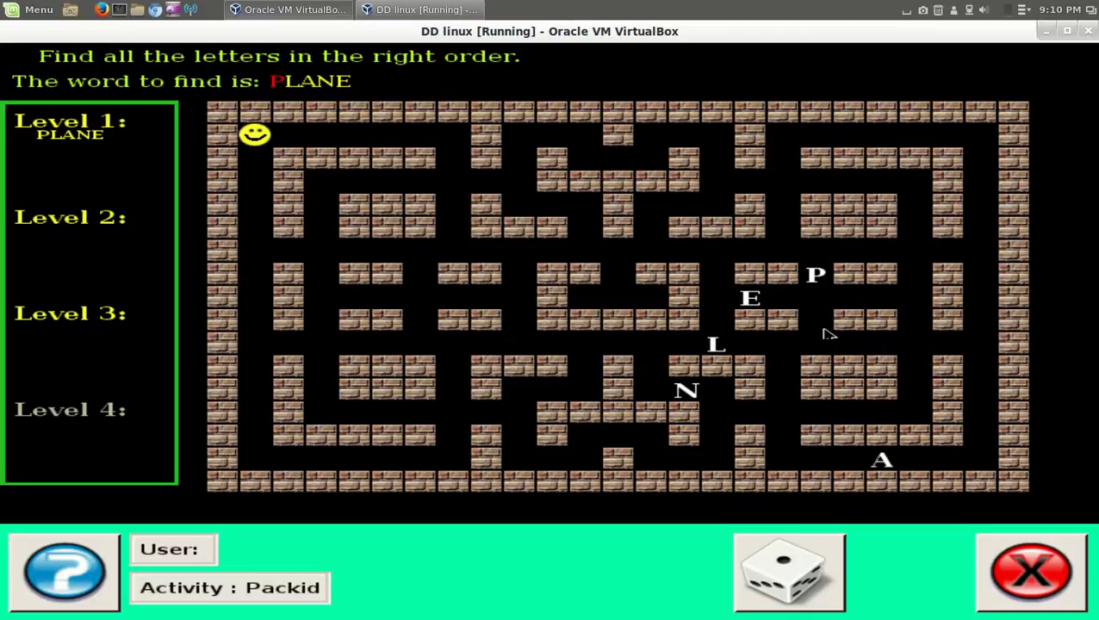
pyautogui.moveTo(420, 153)
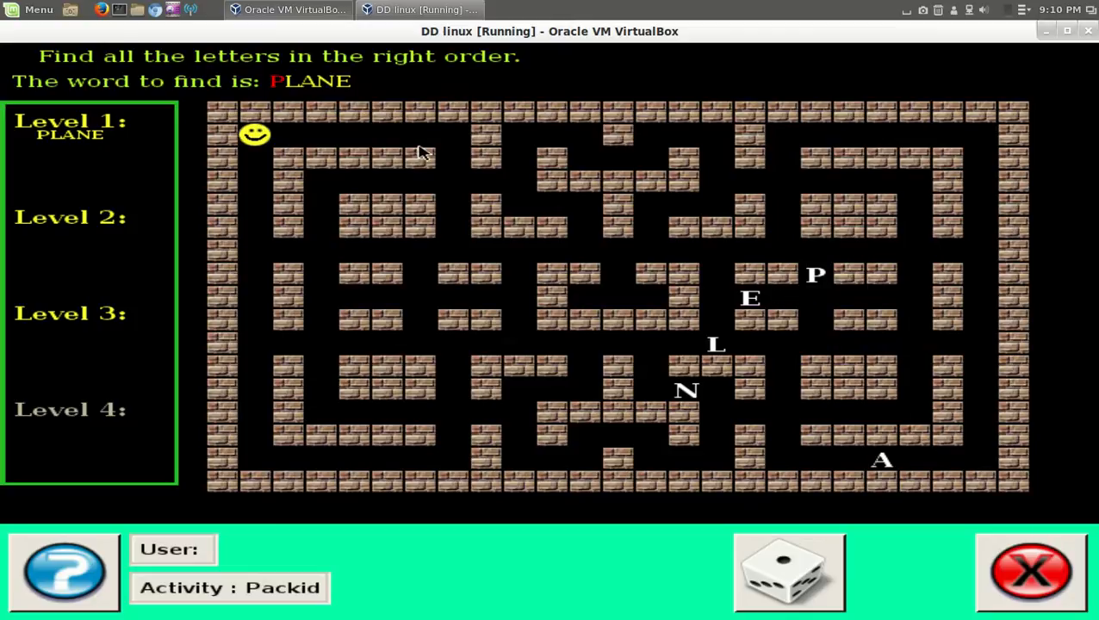
pyautogui.moveTo(1035, 580)
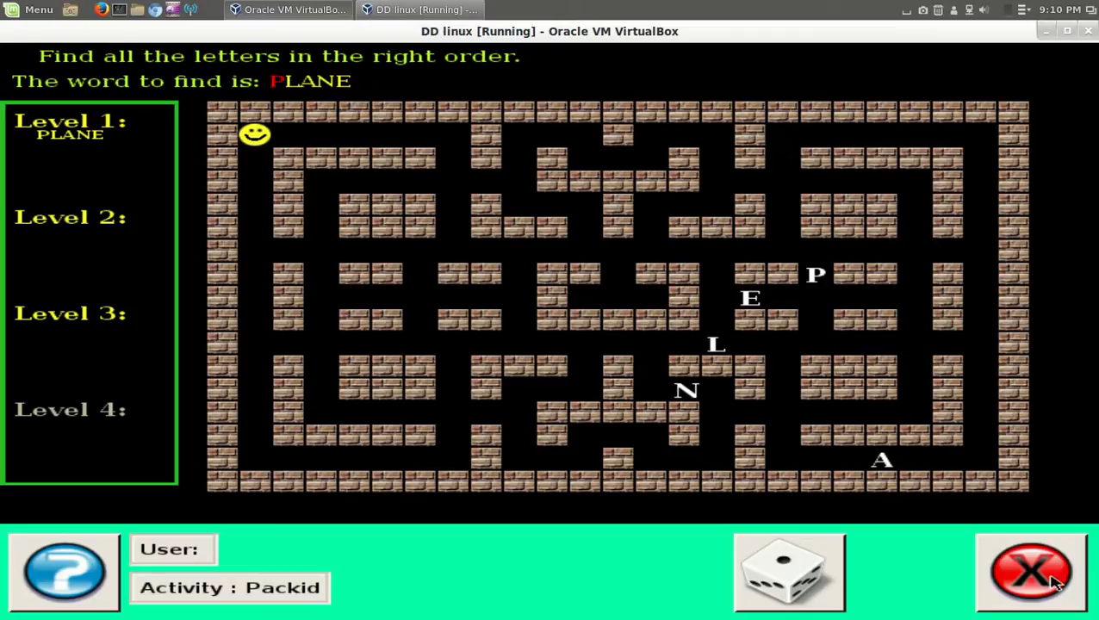
pyautogui.click(1029, 581)
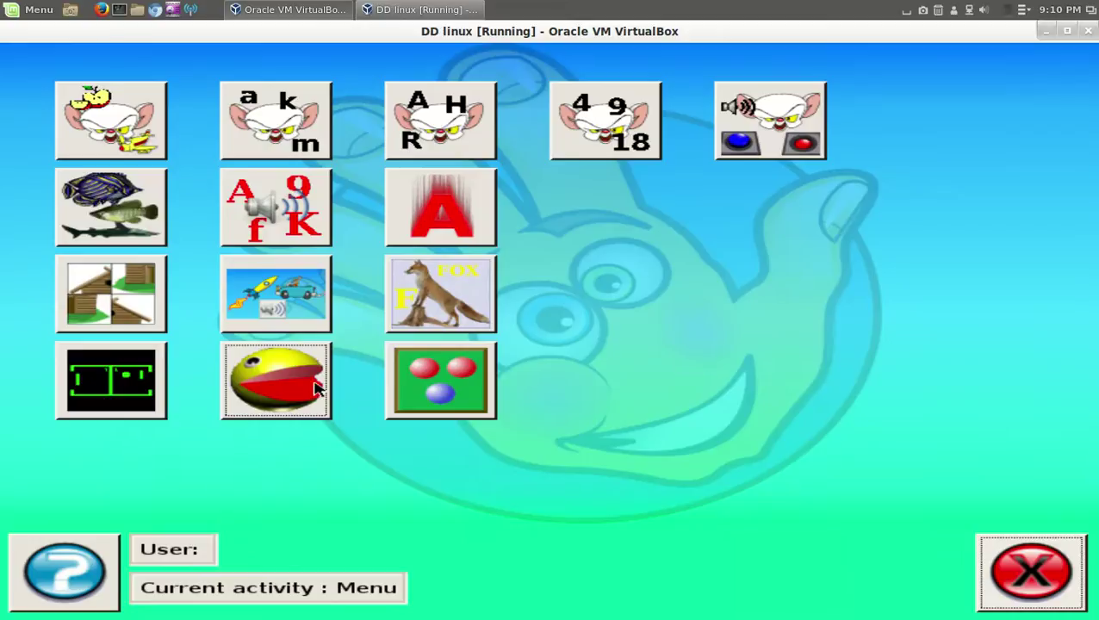
pyautogui.moveTo(594, 254)
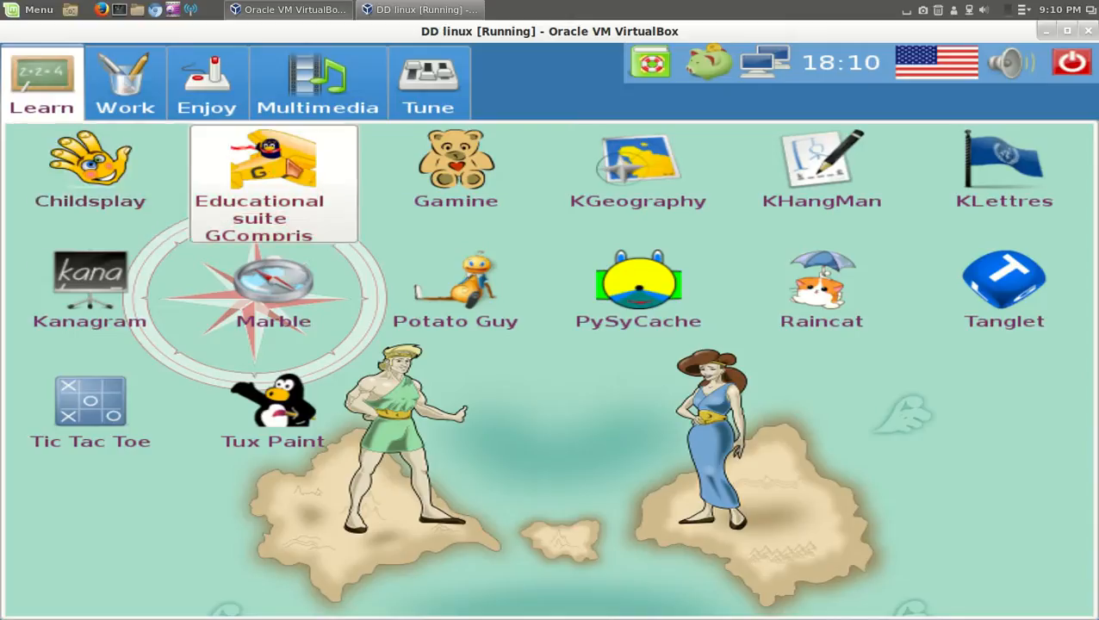
# - Launch GCompris and open its Fun category listing the football game
pyautogui.doubleClick(273, 164)
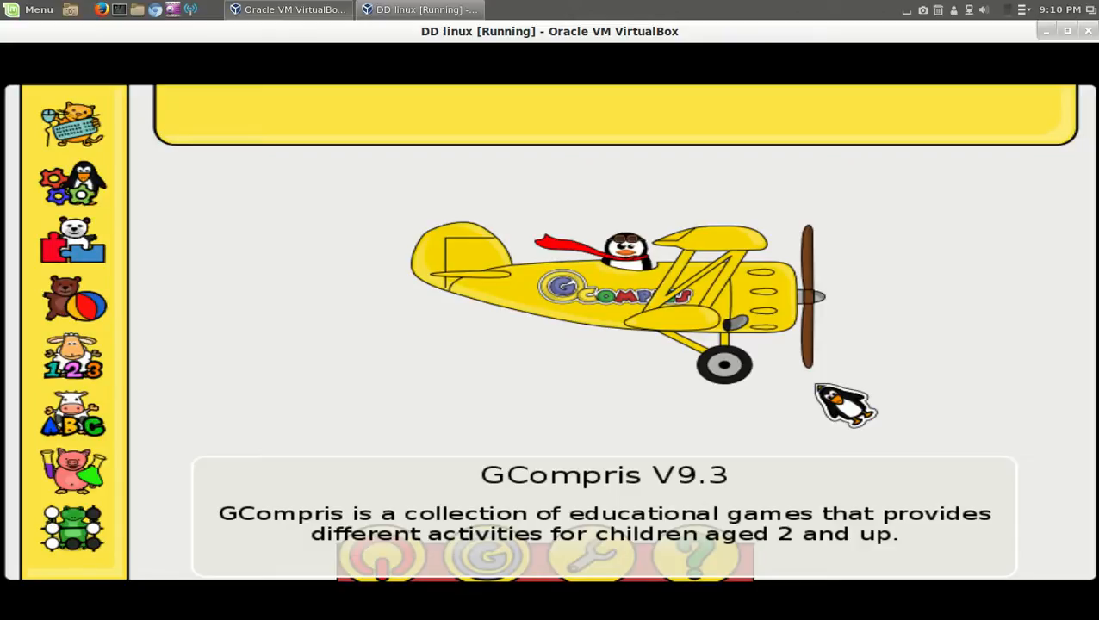
pyautogui.click(71, 123)
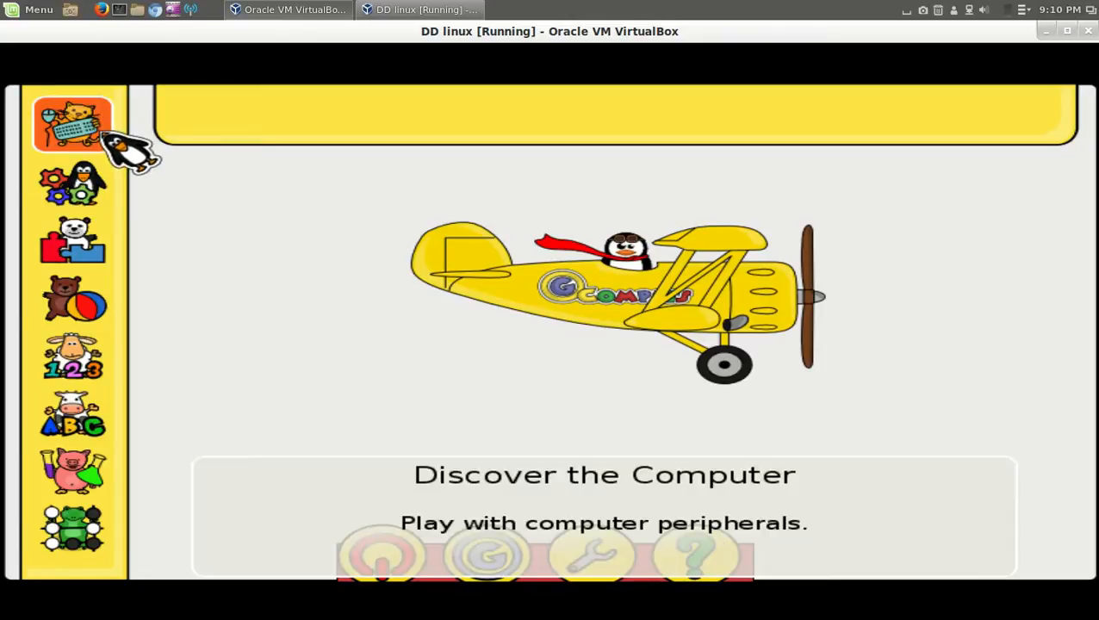
pyautogui.click(70, 185)
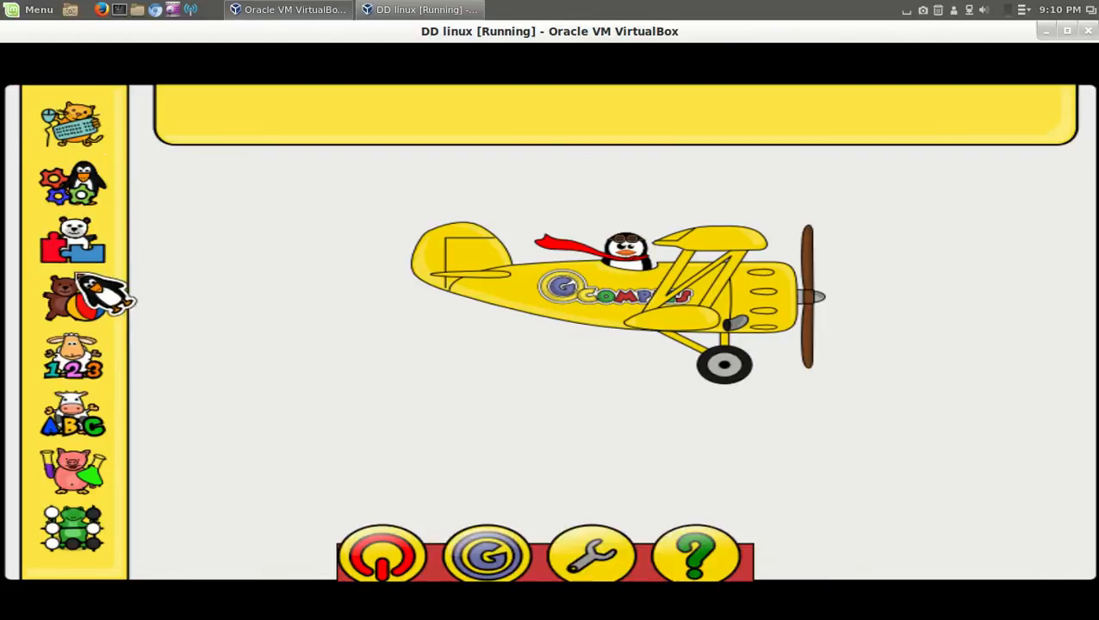
pyautogui.click(69, 297)
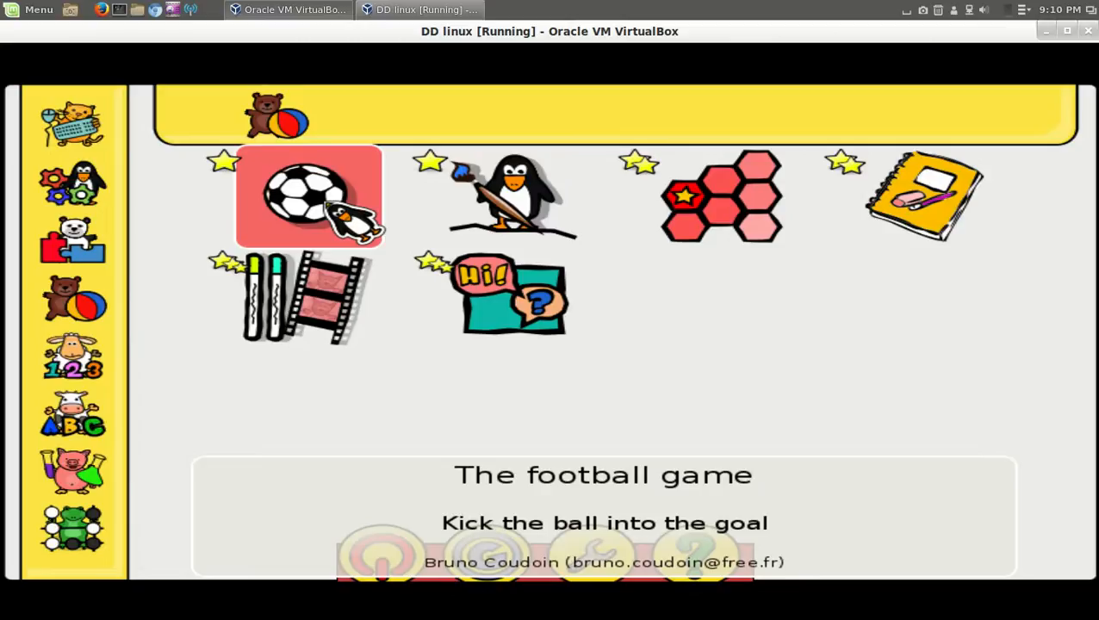
# - Play the GCompris football game, exit it, and confirm quitting GCompris
pyautogui.click(308, 195)
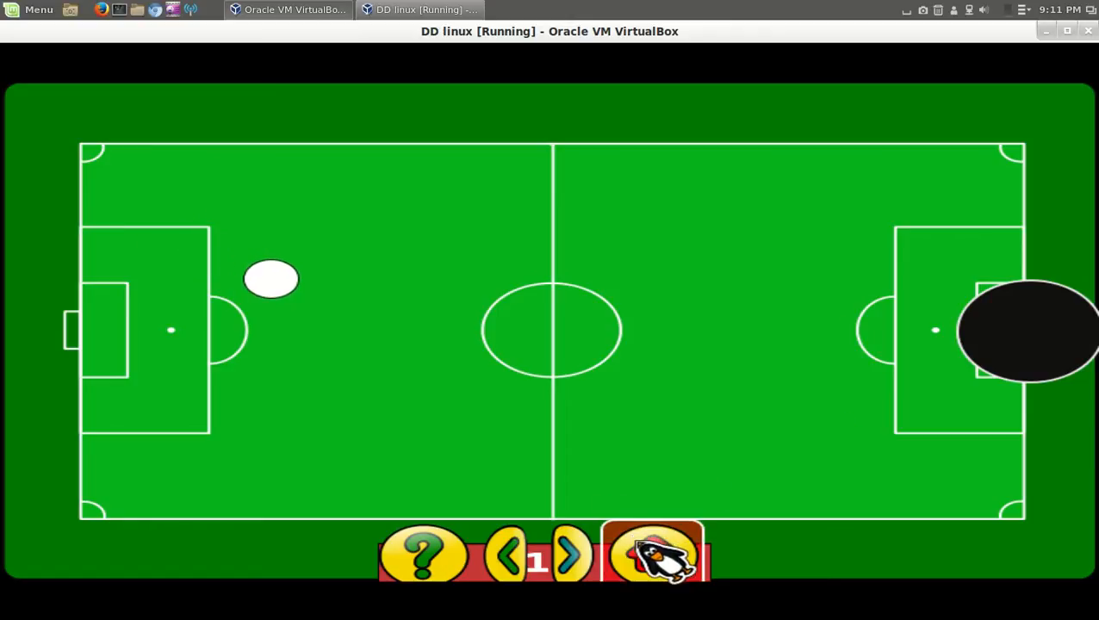
pyautogui.click(654, 564)
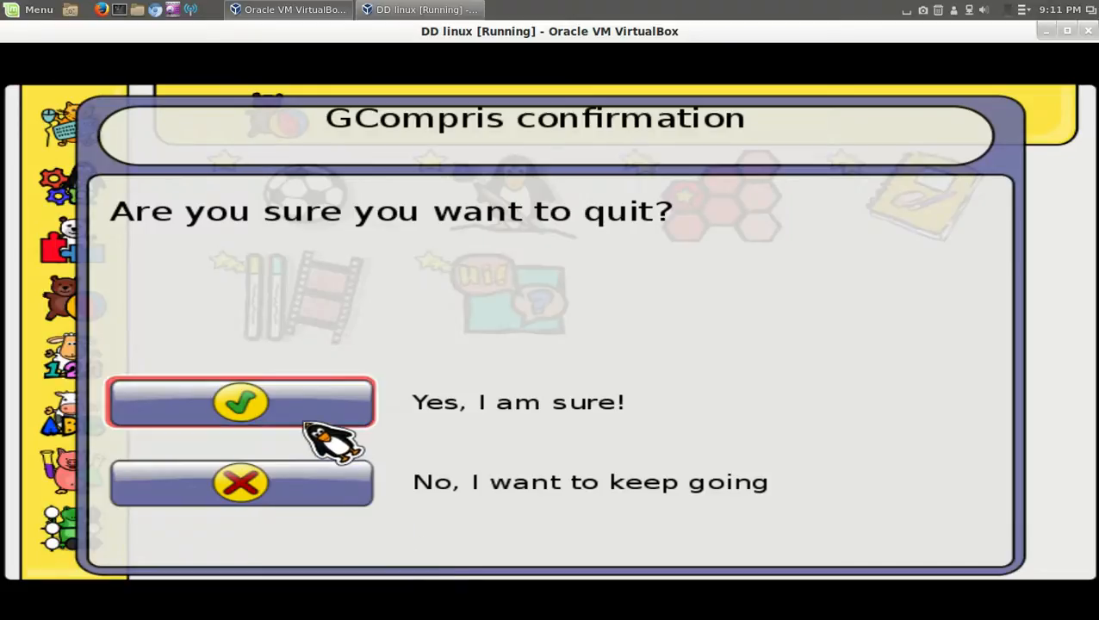
pyautogui.click(241, 402)
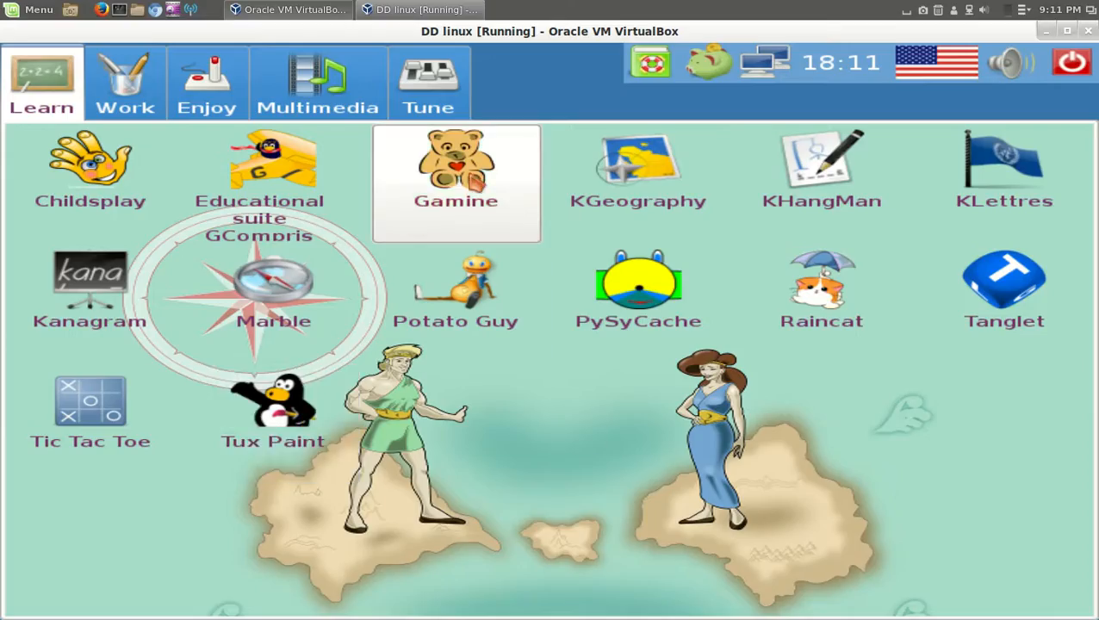
# - Open Gamine, then view the Work activities and the Enjoy game categories
pyautogui.doubleClick(456, 159)
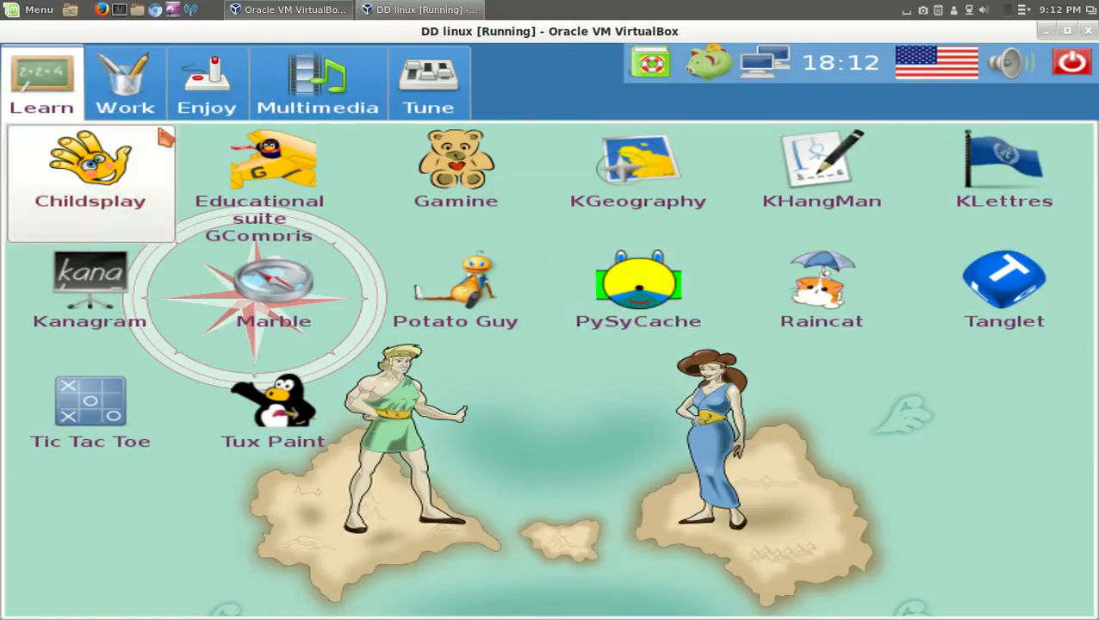
pyautogui.click(125, 82)
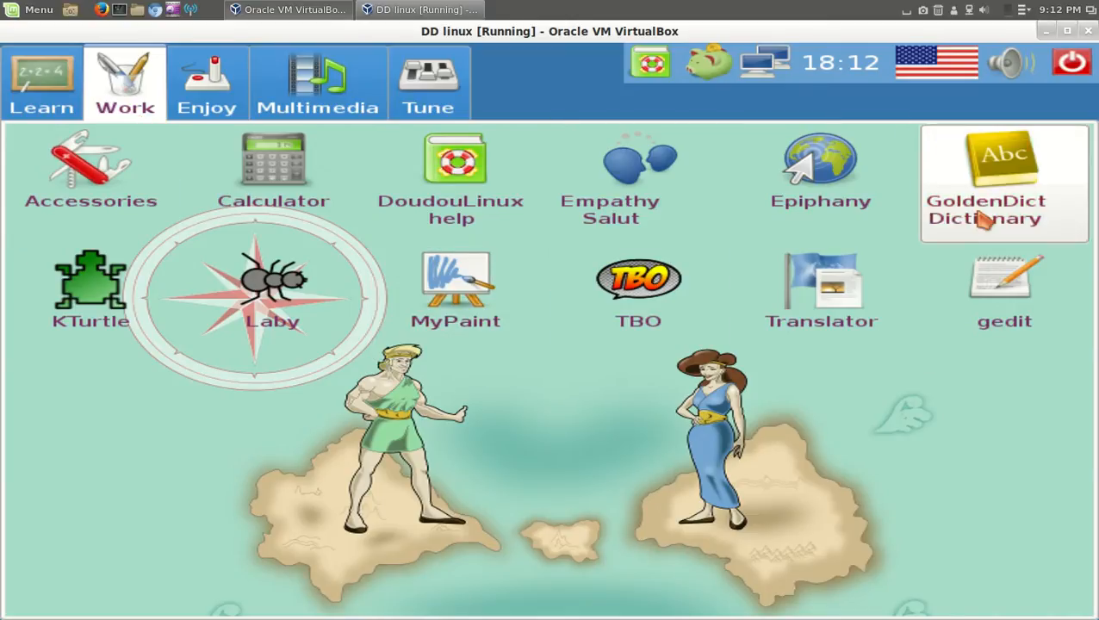
pyautogui.click(207, 82)
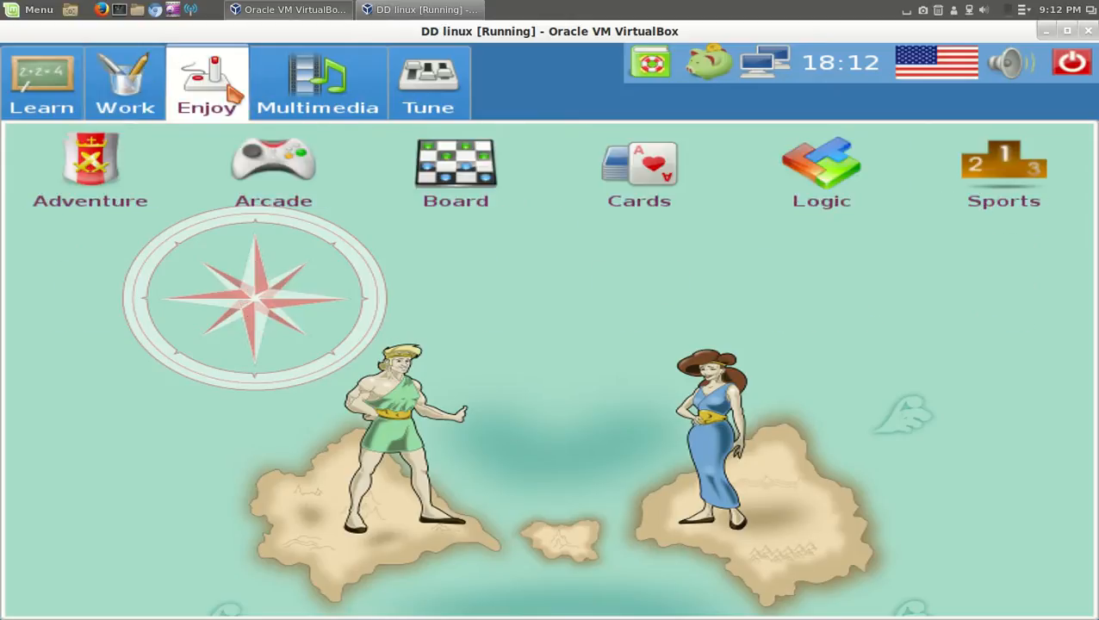
# - Open the Arcade games, launch Four-in-a-row, then return to the Enjoy categories
pyautogui.click(273, 159)
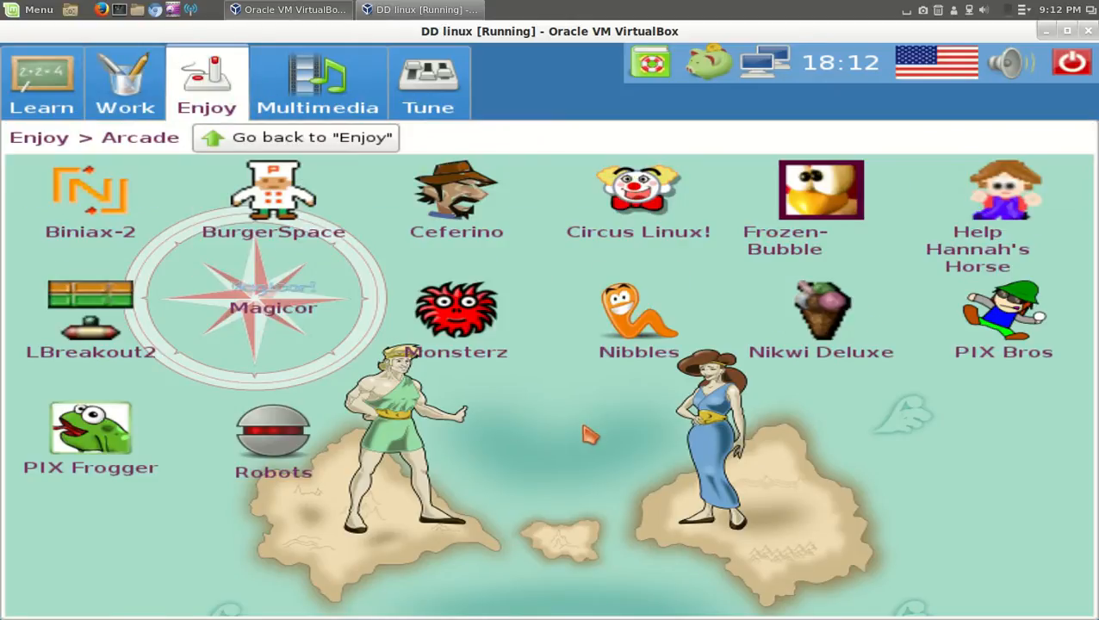
pyautogui.moveTo(1006, 517)
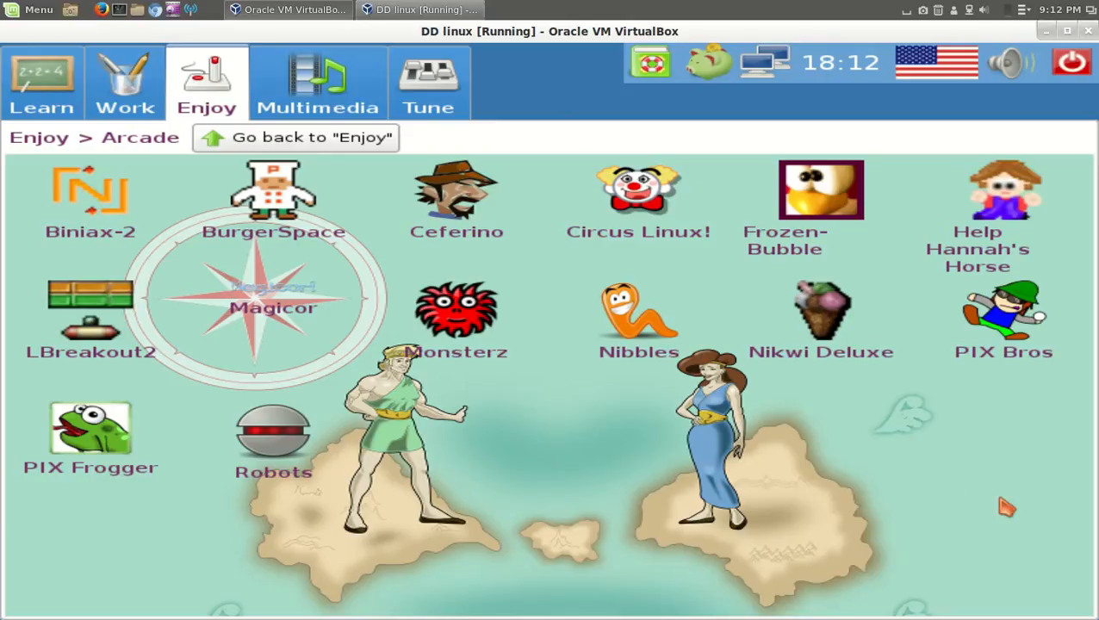
pyautogui.doubleClick(274, 437)
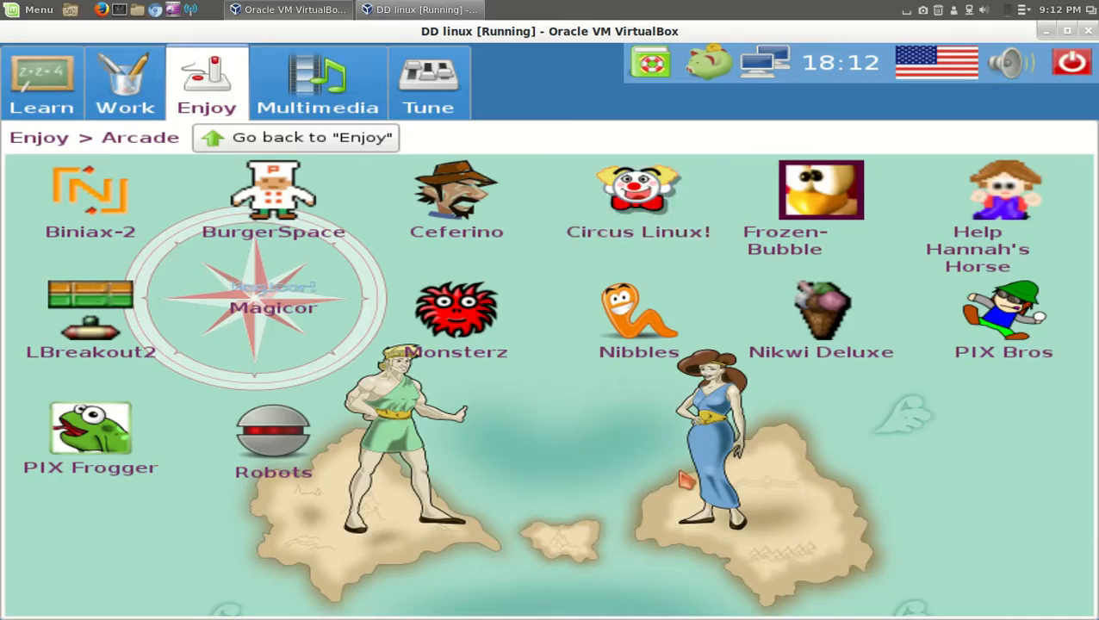
pyautogui.moveTo(456, 310)
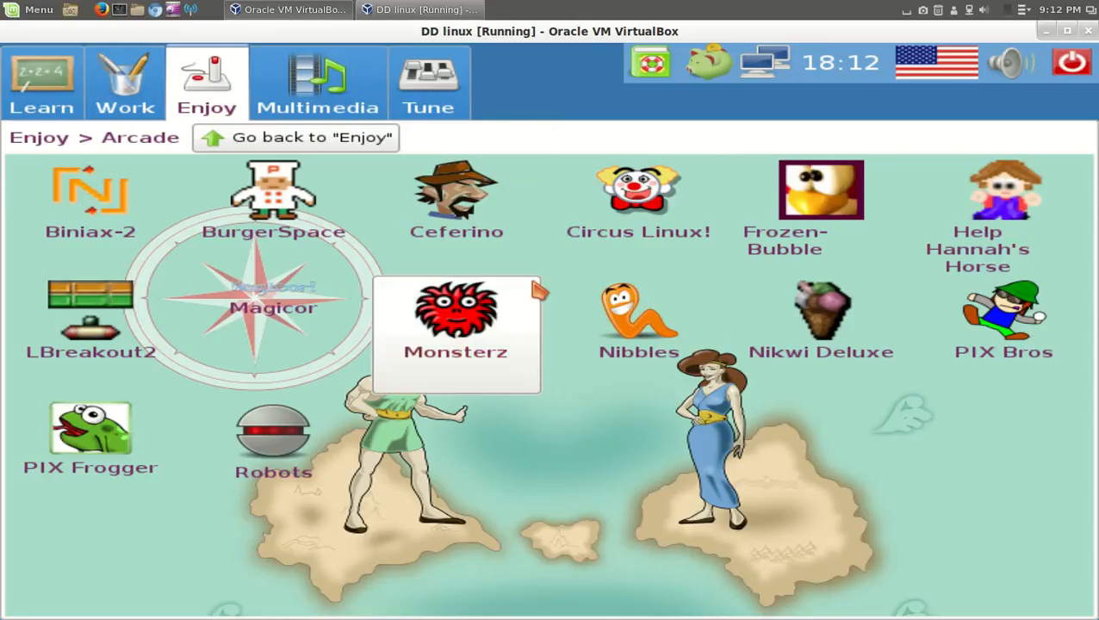
pyautogui.moveTo(327, 138)
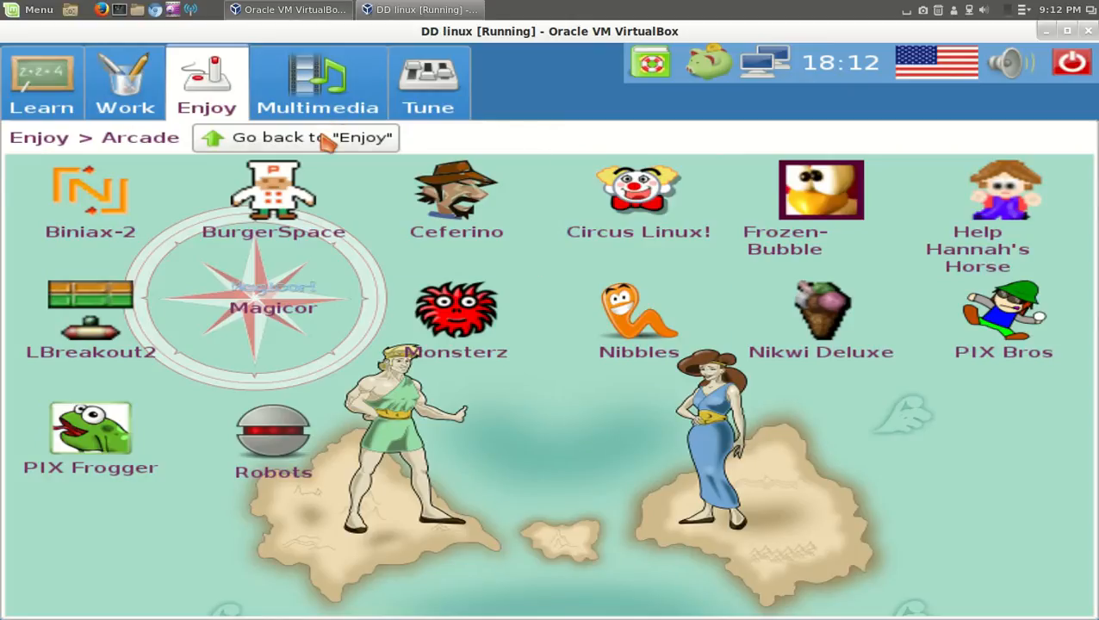
pyautogui.click(296, 138)
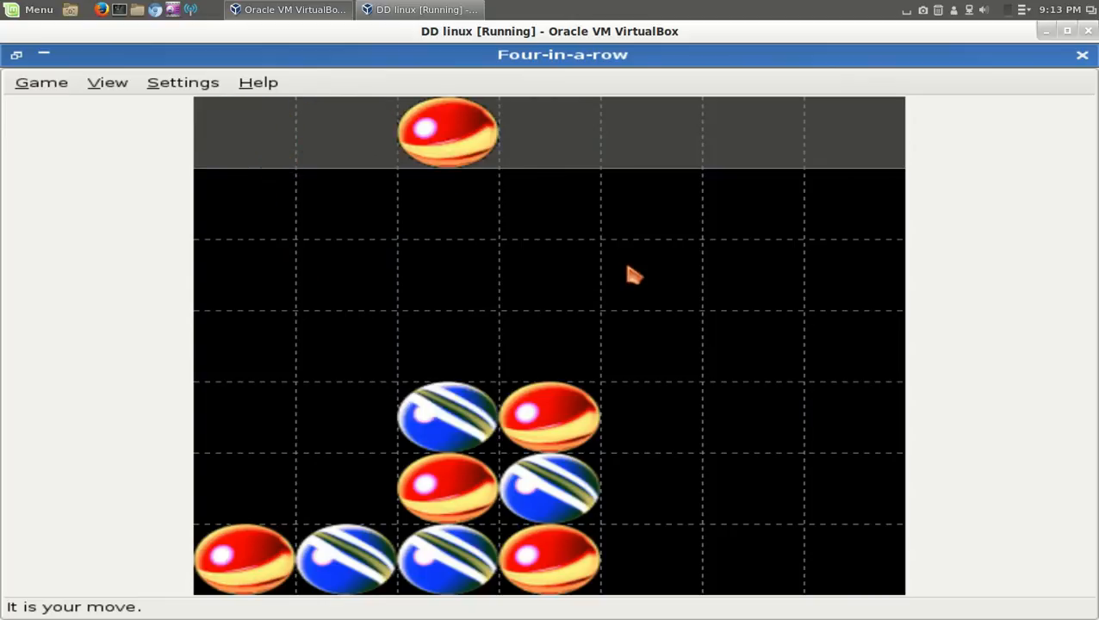
# - Drop red Four-in-a-row pieces into the fifth and sixth columns
pyautogui.click(650, 142)
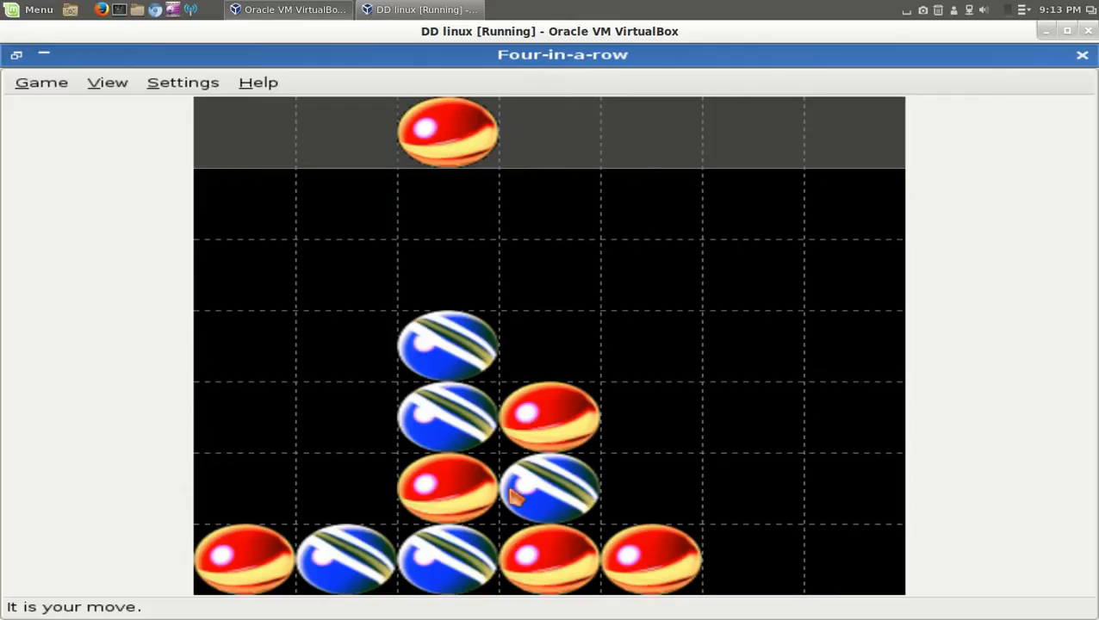
pyautogui.moveTo(652, 199)
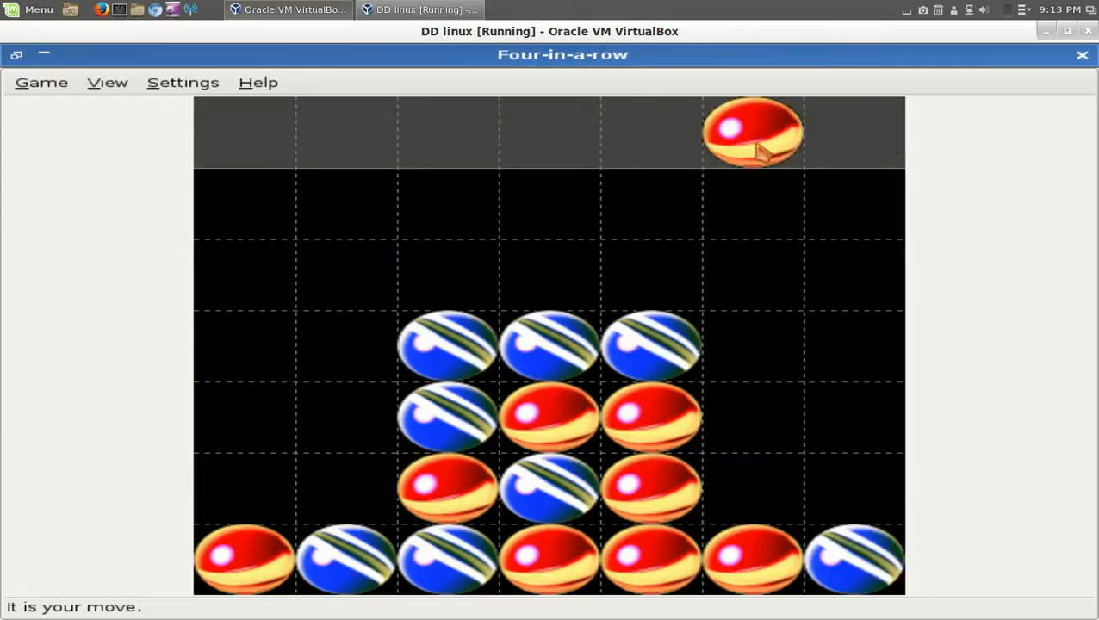
pyautogui.click(751, 133)
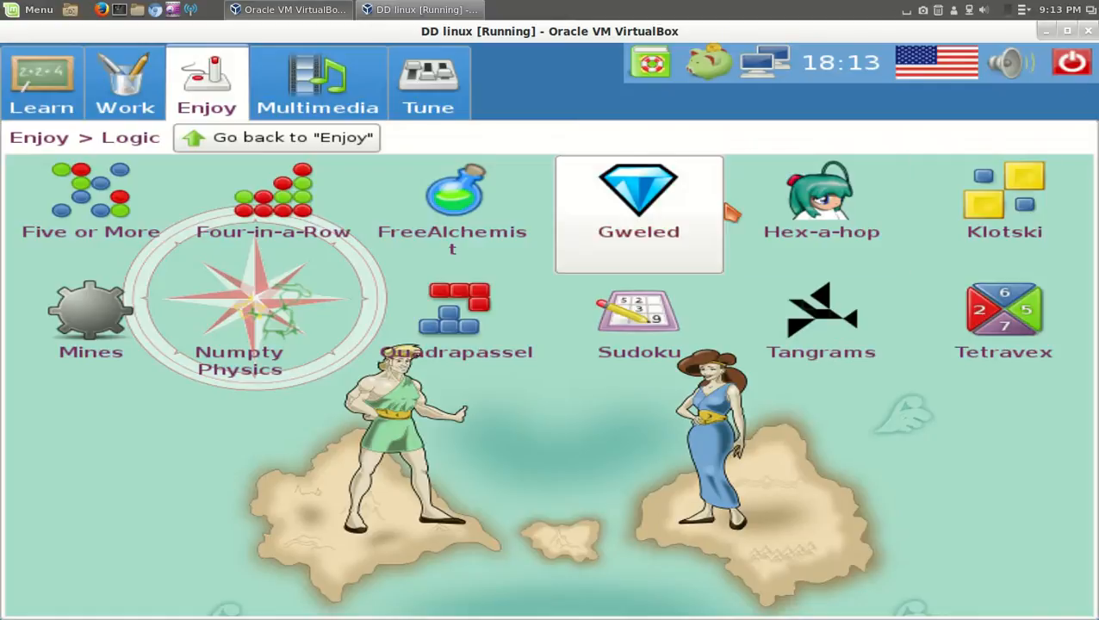
# - Browse the Multimedia and Tune categories, ending on the Learn activities list
pyautogui.click(317, 82)
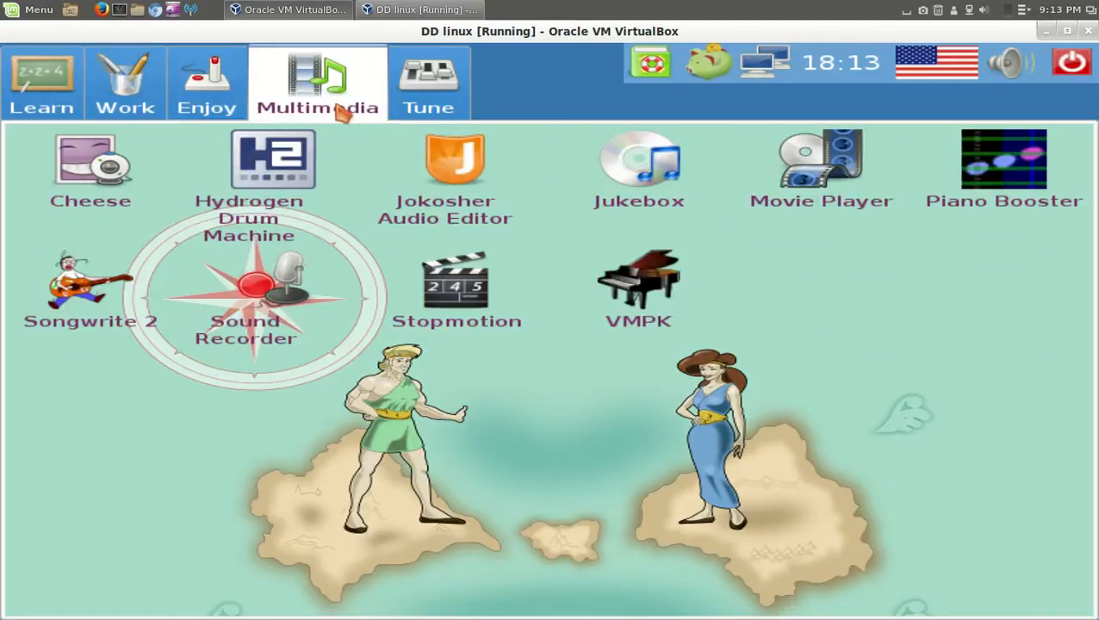
pyautogui.moveTo(853, 277)
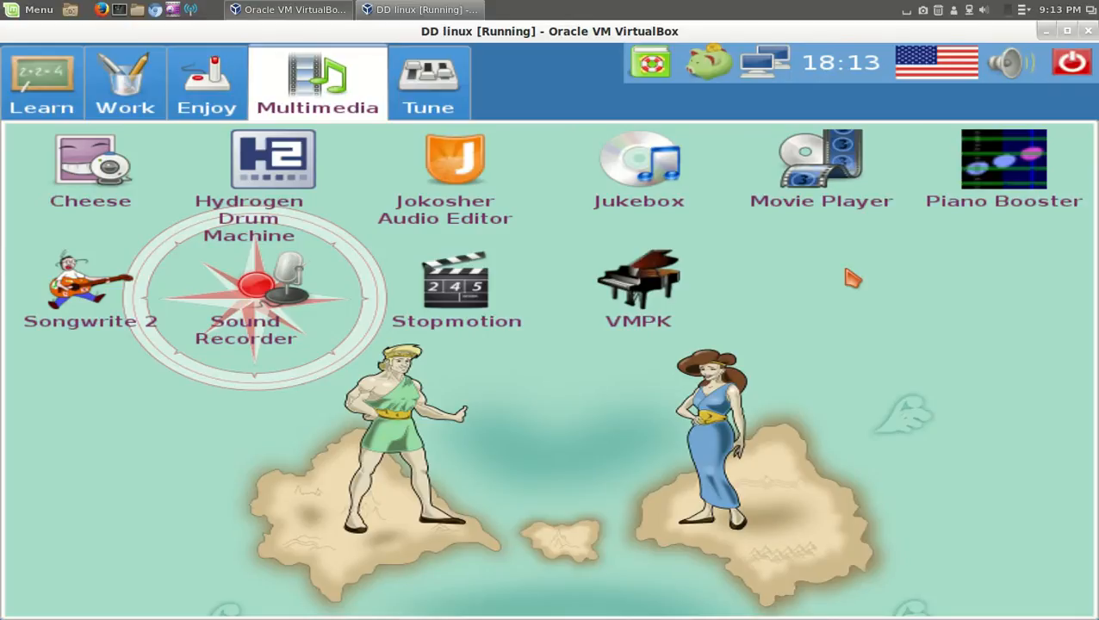
pyautogui.click(429, 81)
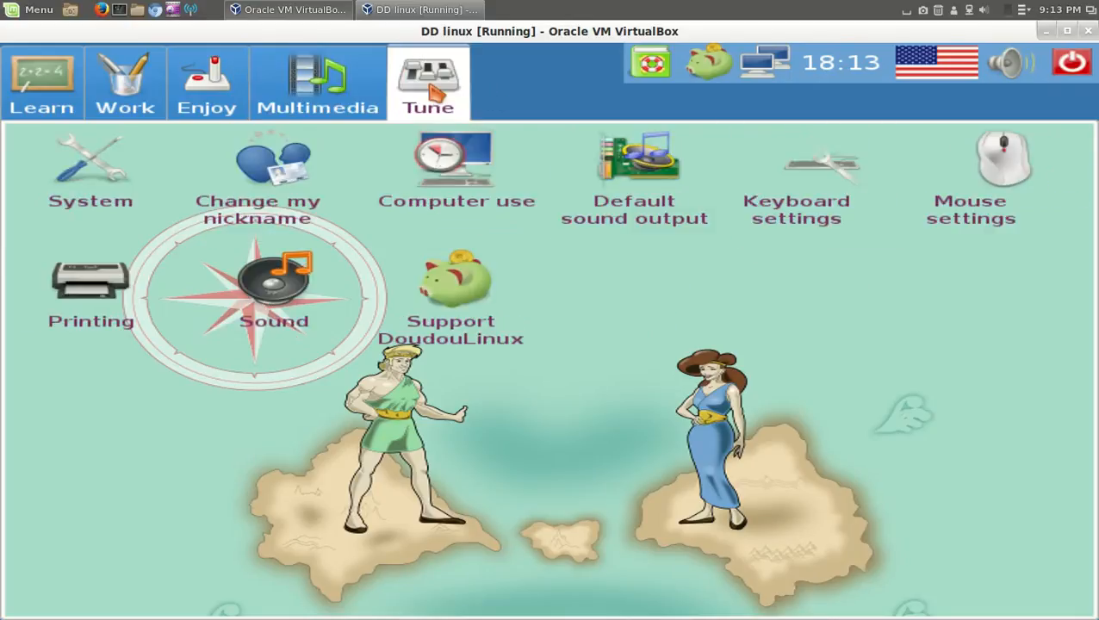
pyautogui.moveTo(891, 377)
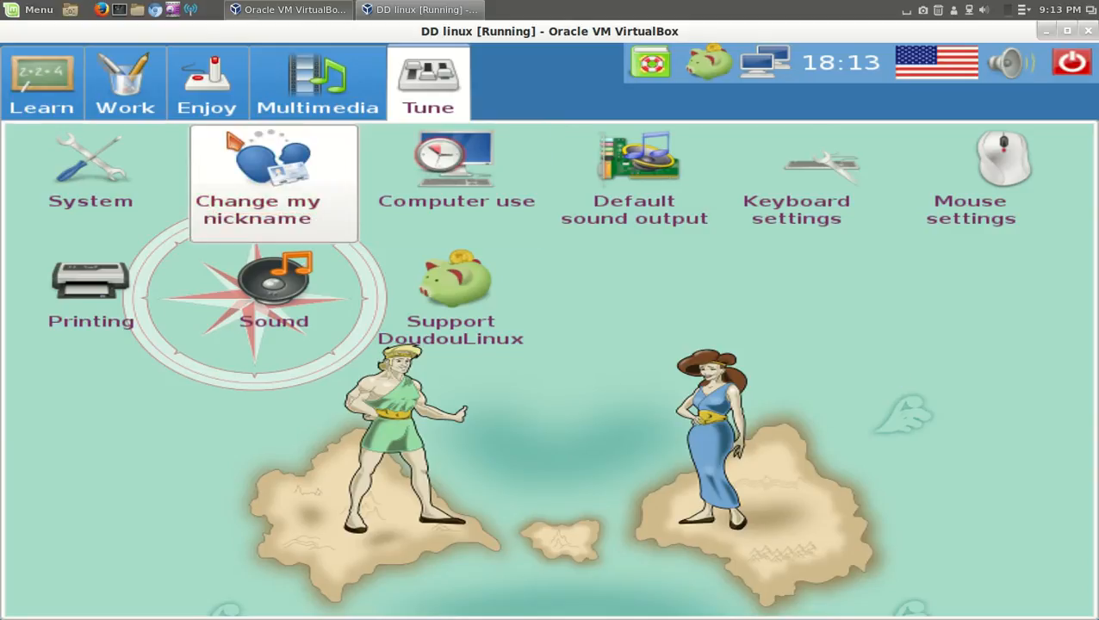
pyautogui.click(41, 82)
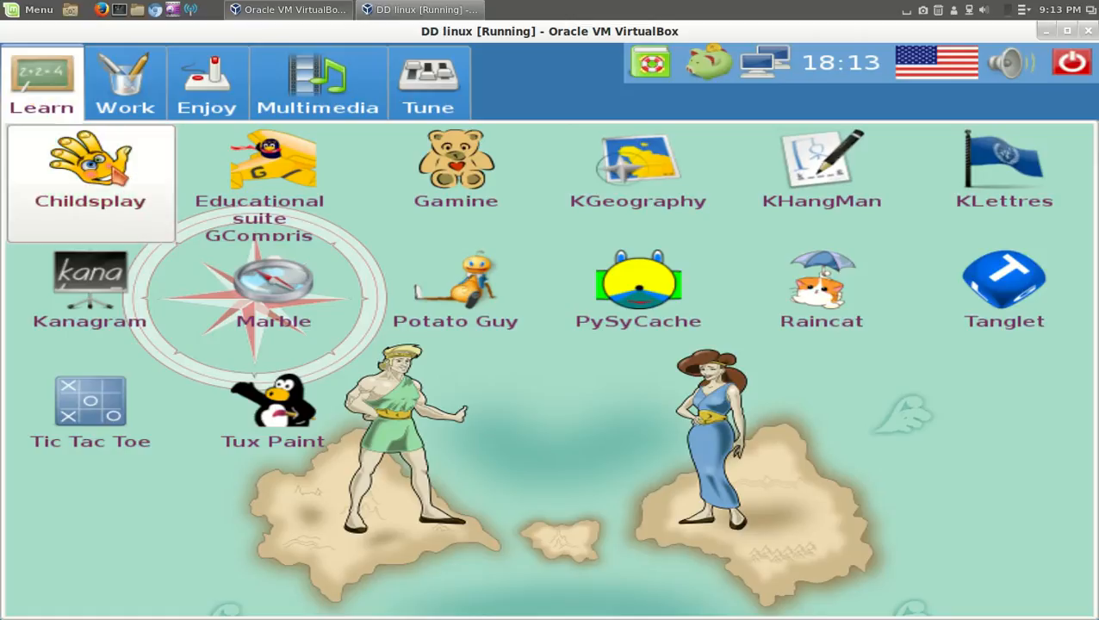
# - Launch Childsplay, play Pong, and exit Pong back to the activity menu
pyautogui.click(90, 181)
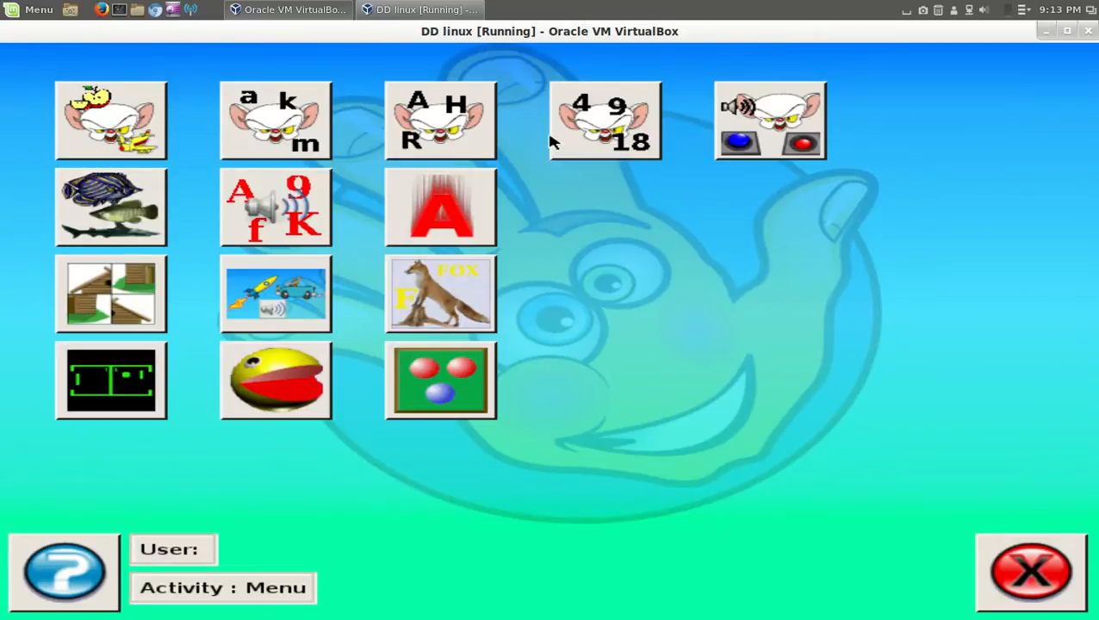
pyautogui.moveTo(641, 312)
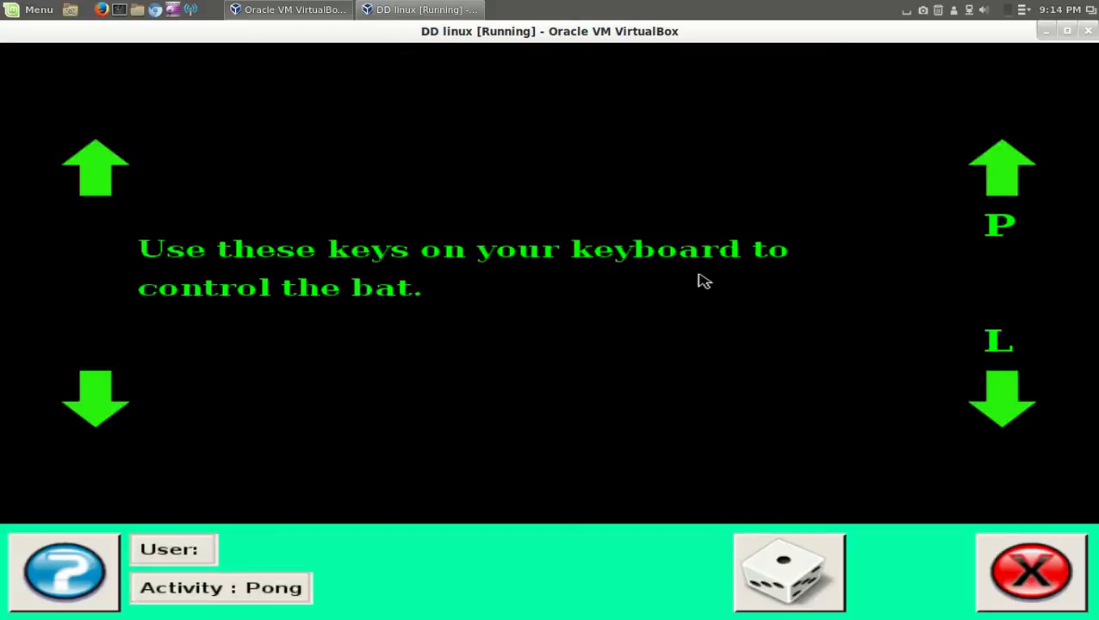
pyautogui.moveTo(667, 326)
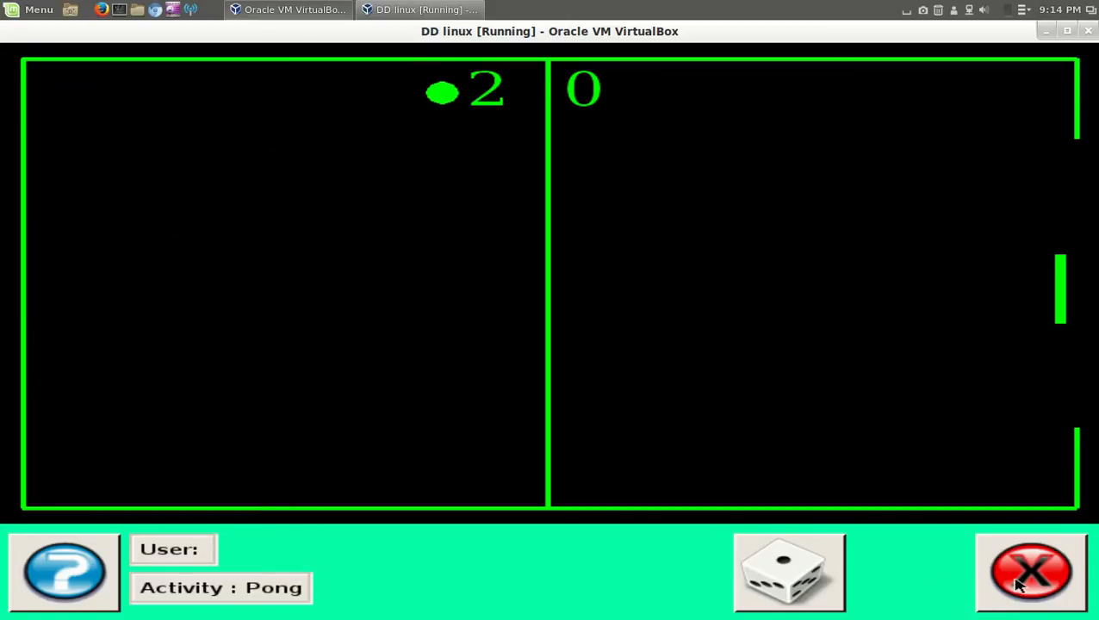
pyautogui.click(1024, 582)
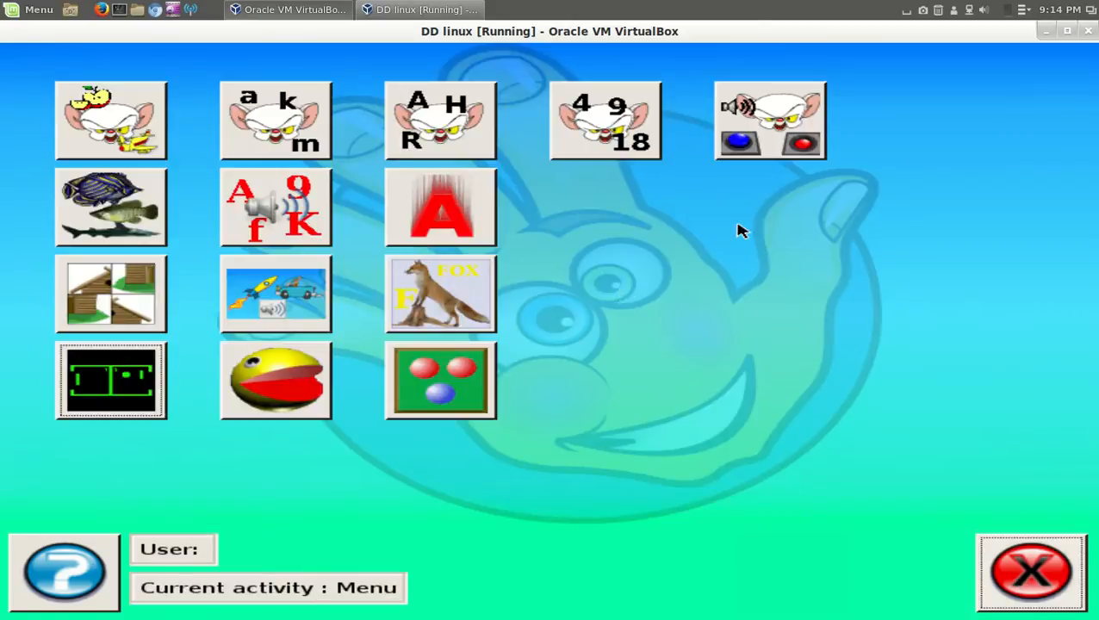
pyautogui.moveTo(229, 72)
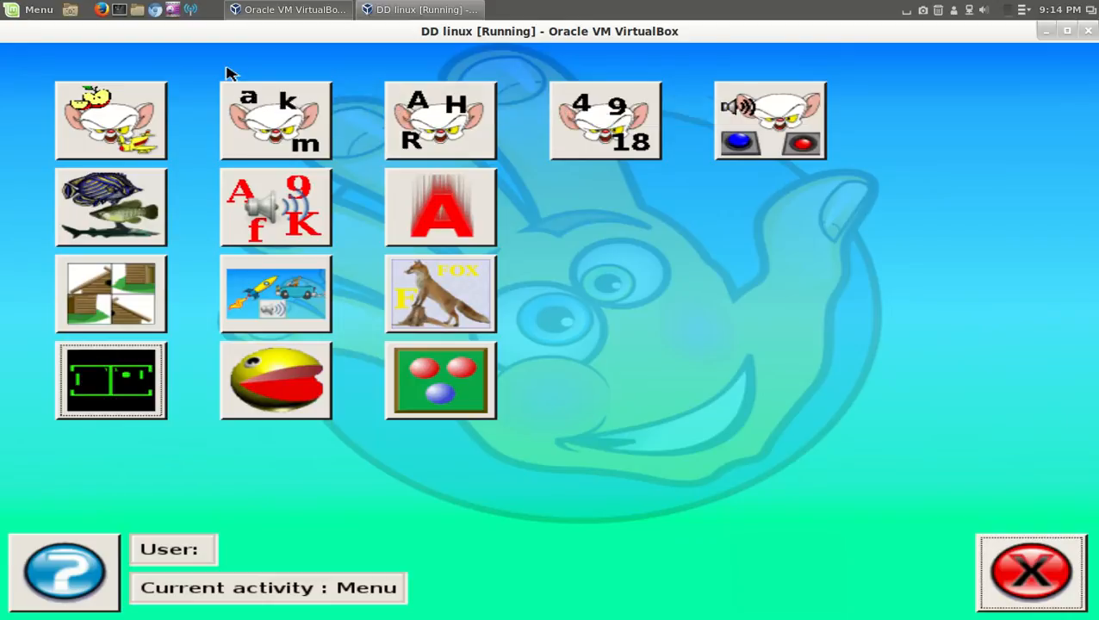
pyautogui.moveTo(878, 491)
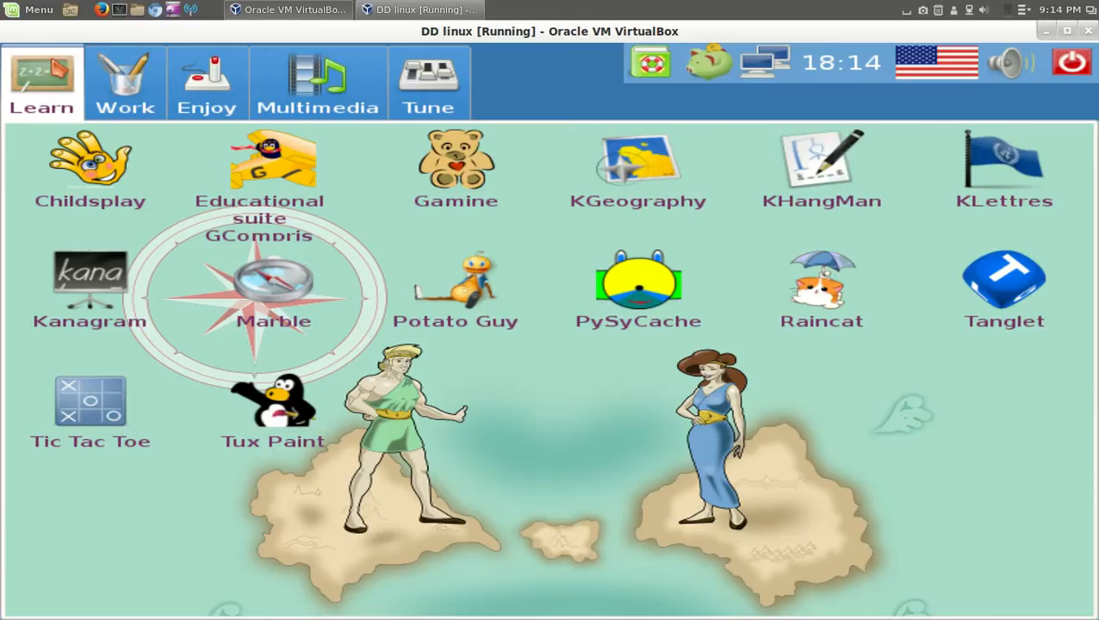
pyautogui.click(124, 82)
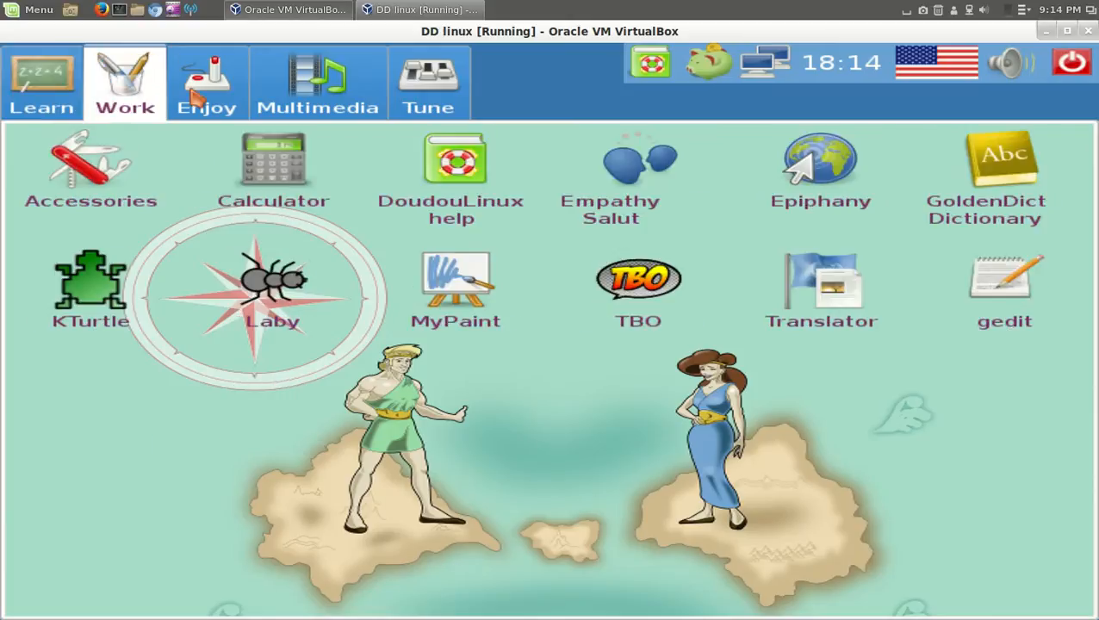
pyautogui.click(319, 82)
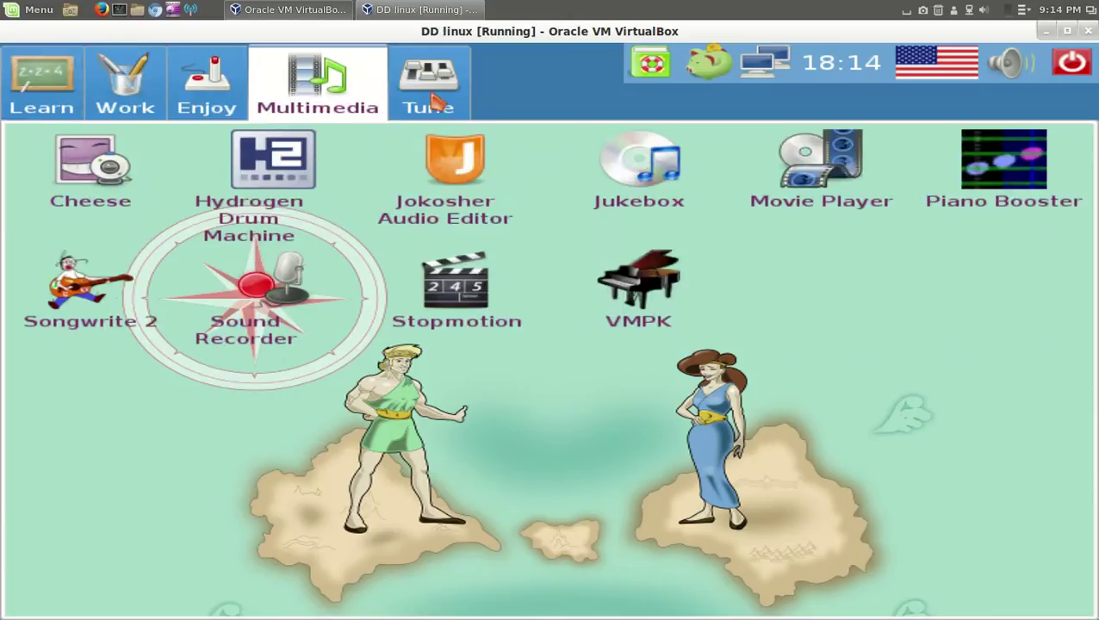
pyautogui.click(42, 81)
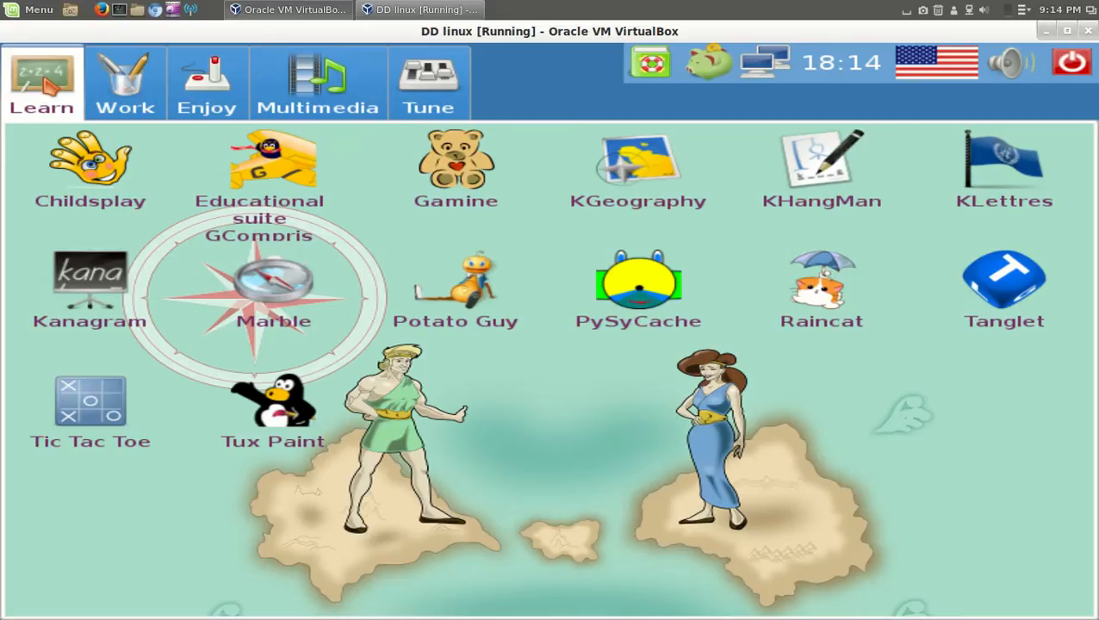
pyautogui.moveTo(891, 422)
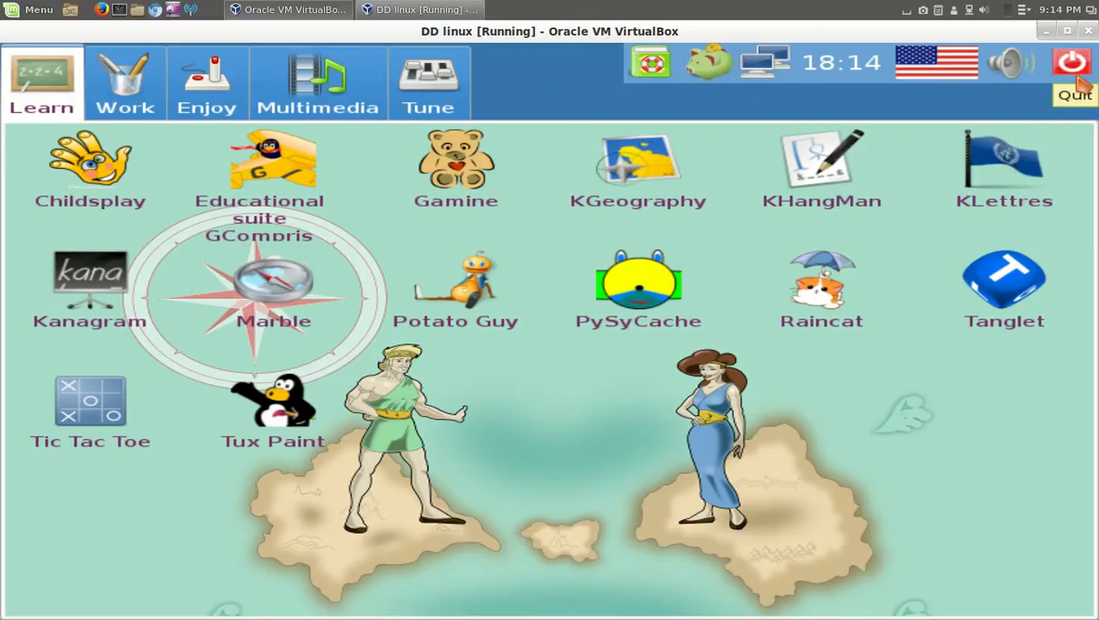
pyautogui.moveTo(1004, 172)
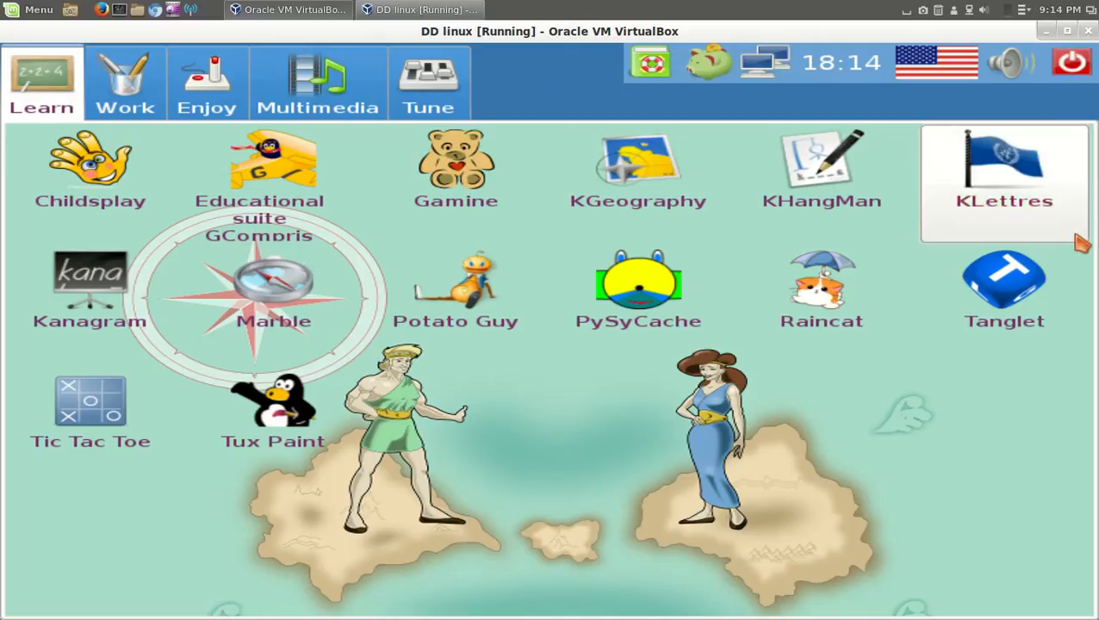
pyautogui.moveTo(983, 500)
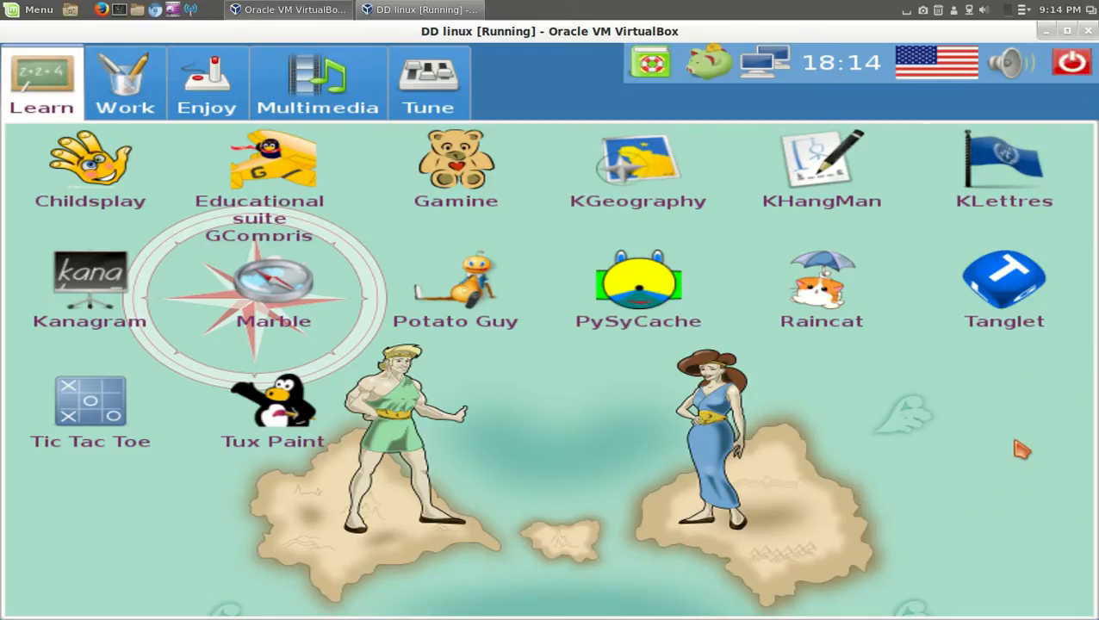
# - Quit DoudouLinux, accept fullscreen mode, and dismiss the 16-bit colour notice
pyautogui.click(1071, 66)
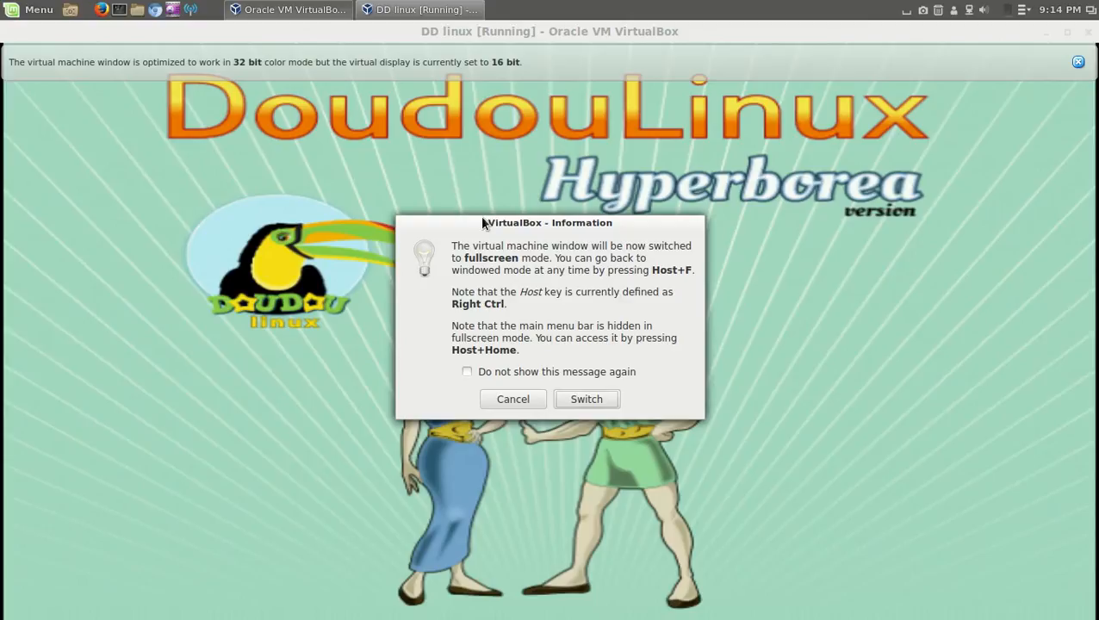
pyautogui.click(586, 399)
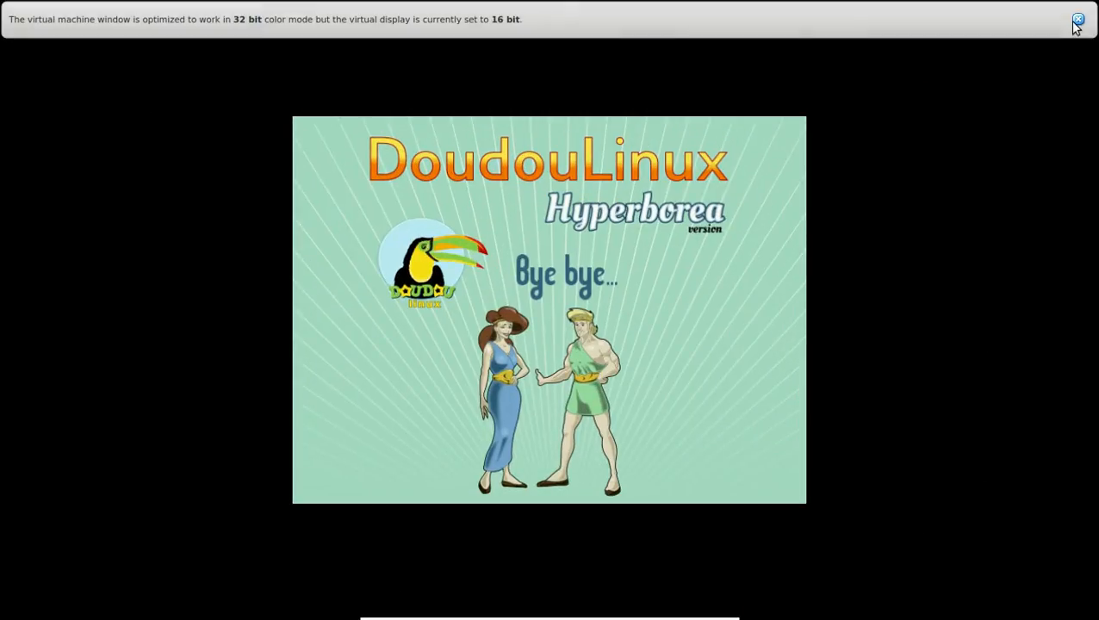
pyautogui.click(1077, 19)
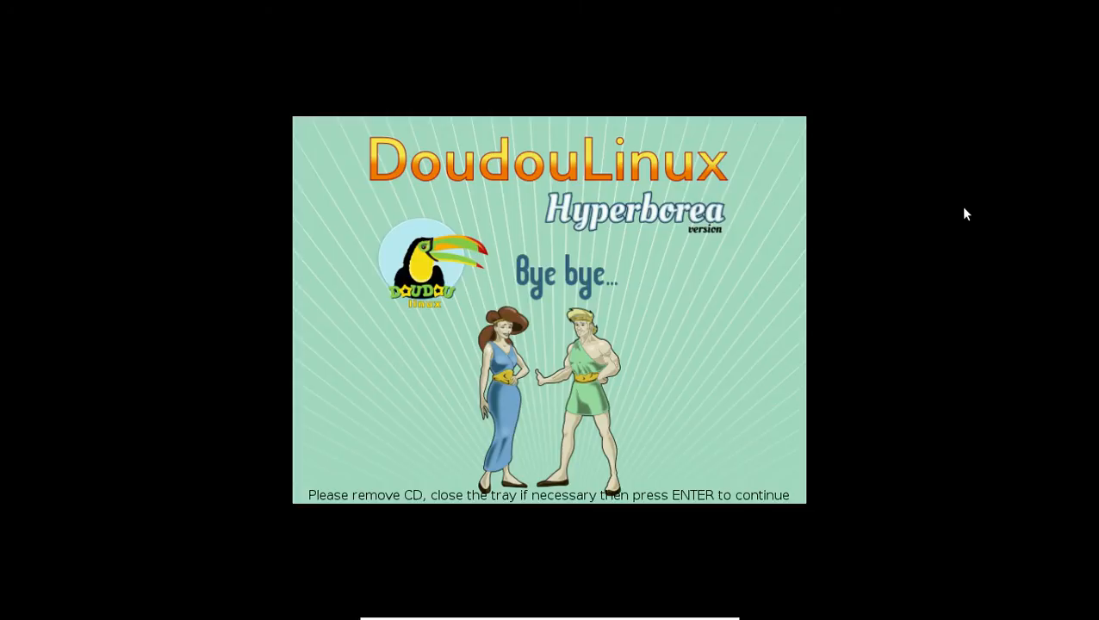